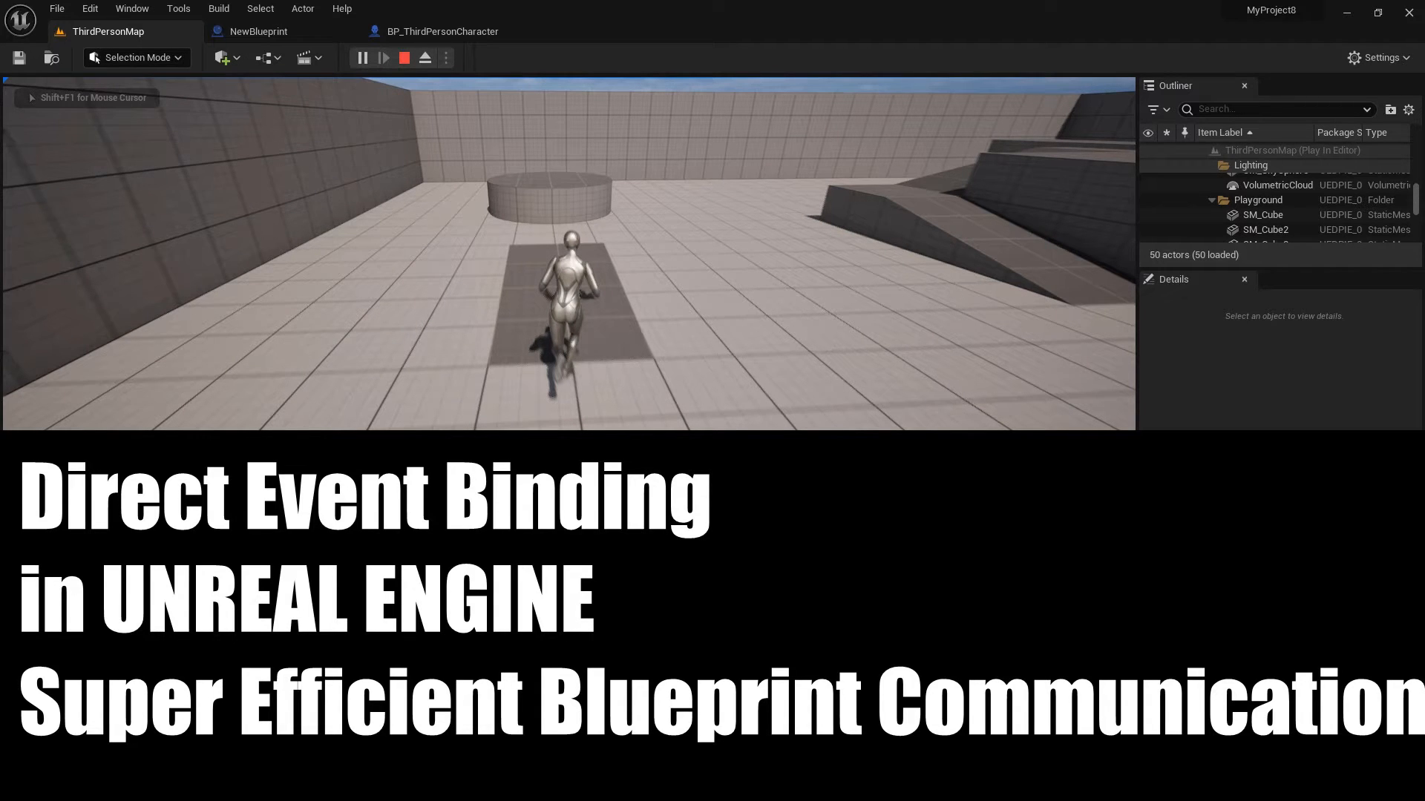
End the running play session to return to the editor
click(403, 58)
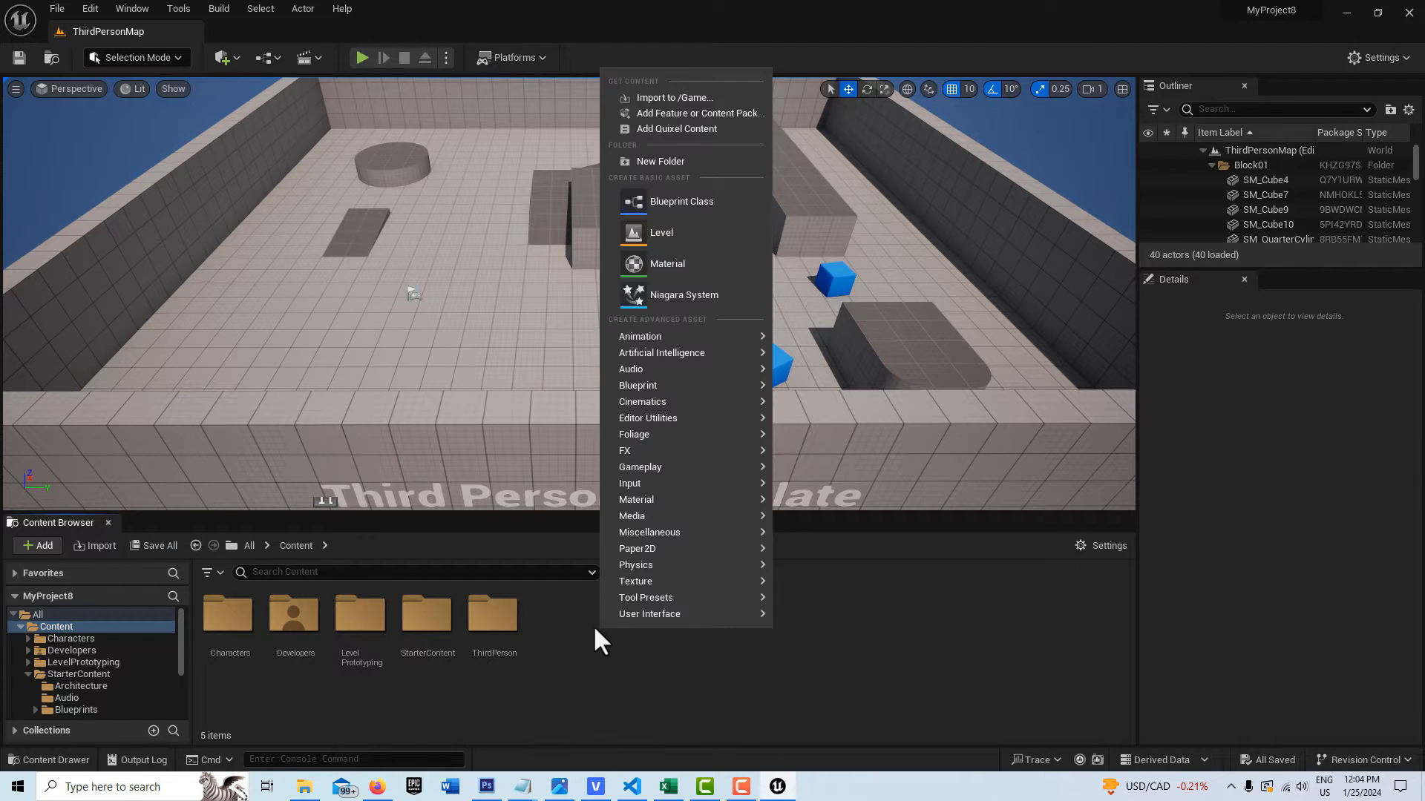
Create an Actor-based Blueprint Class and add a Box Collision component to it
click(682, 201)
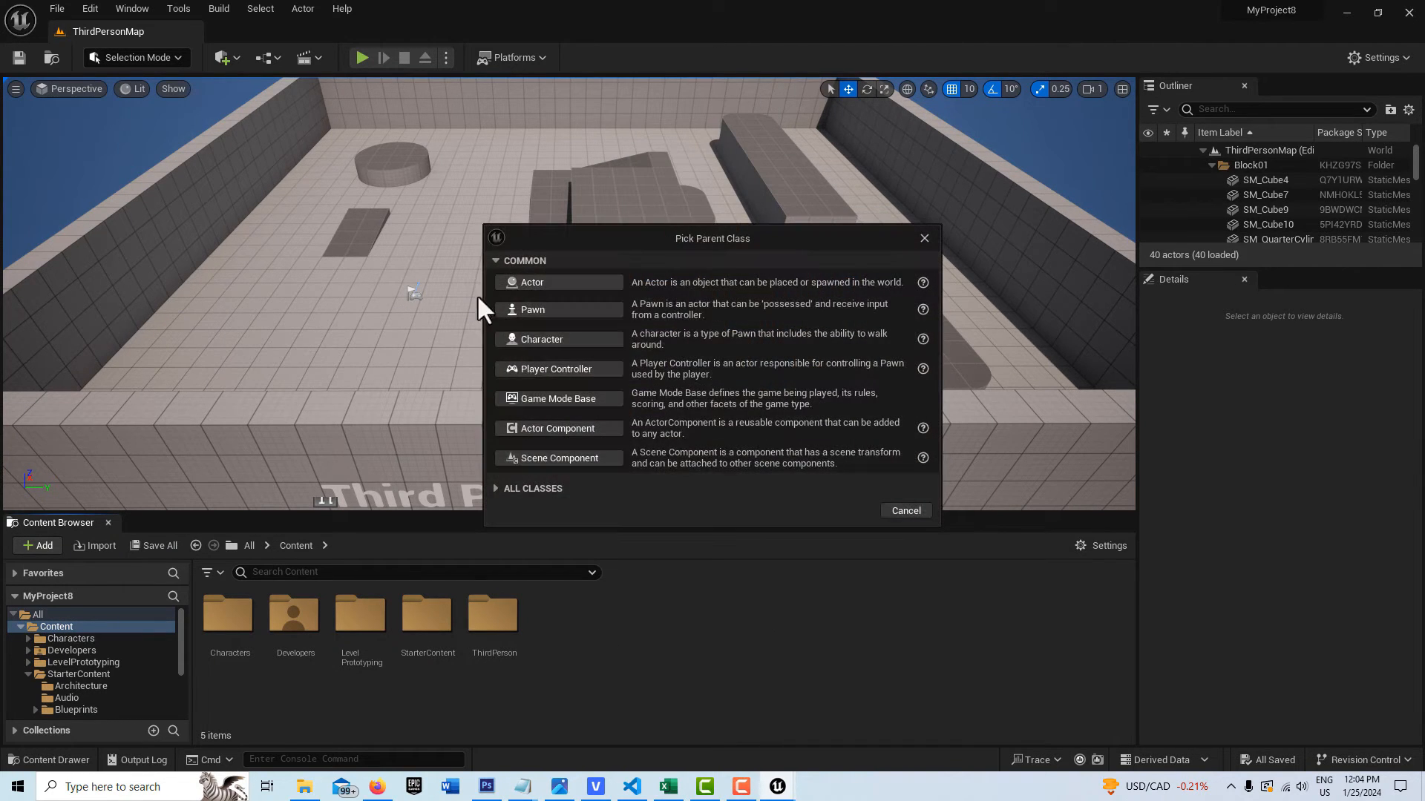
click(531, 282)
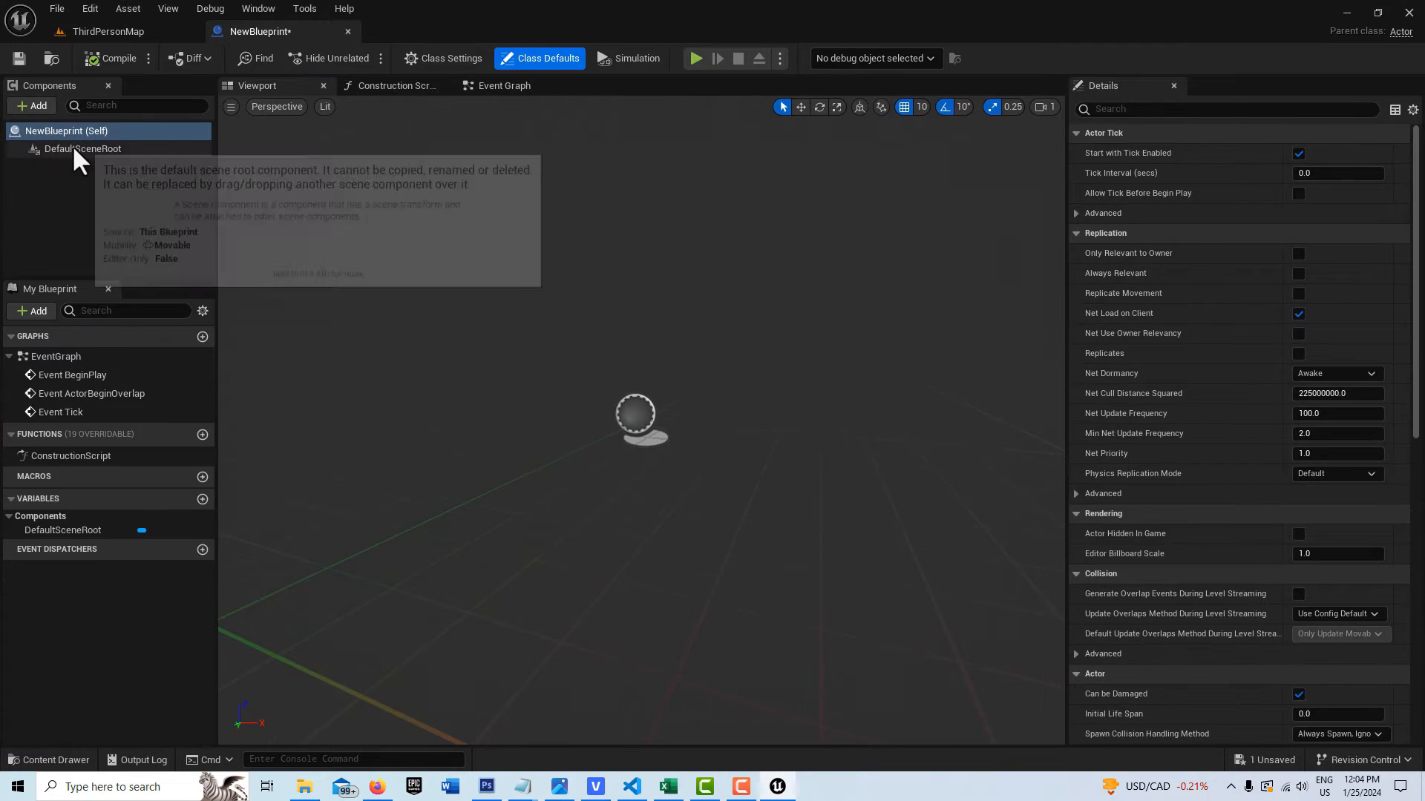
click(31, 105)
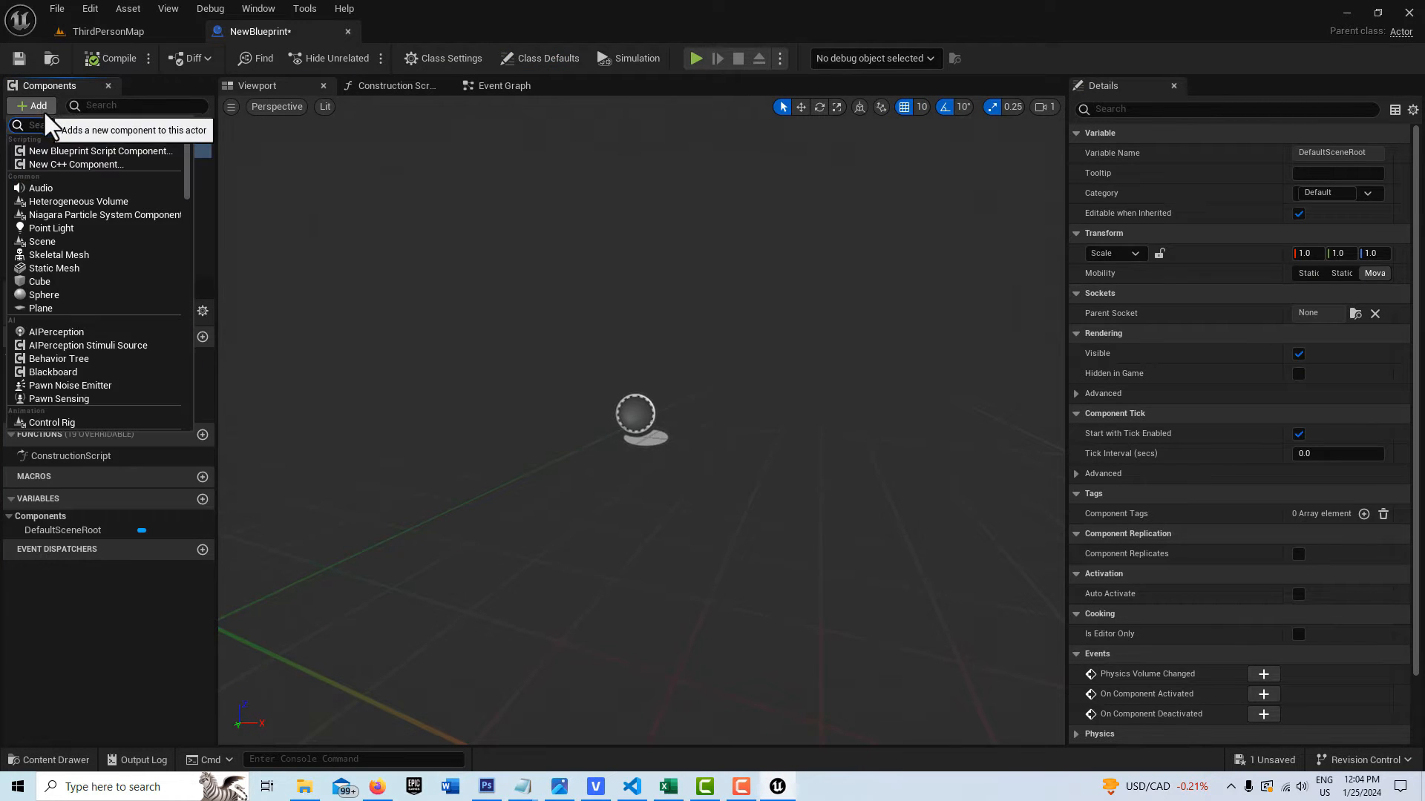
click(39, 280)
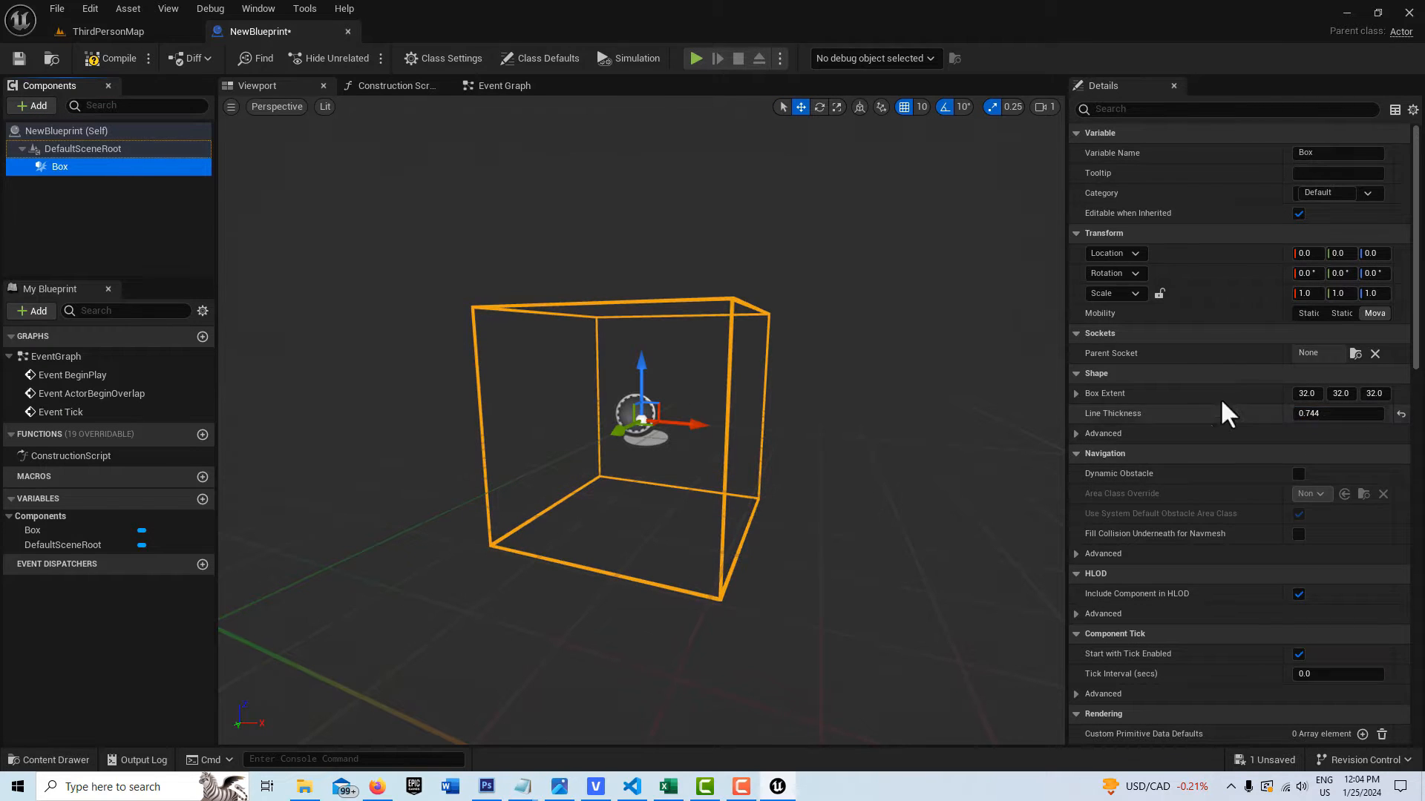
In Class Defaults set Auto Receive Input to Player 0
scroll(down, 3)
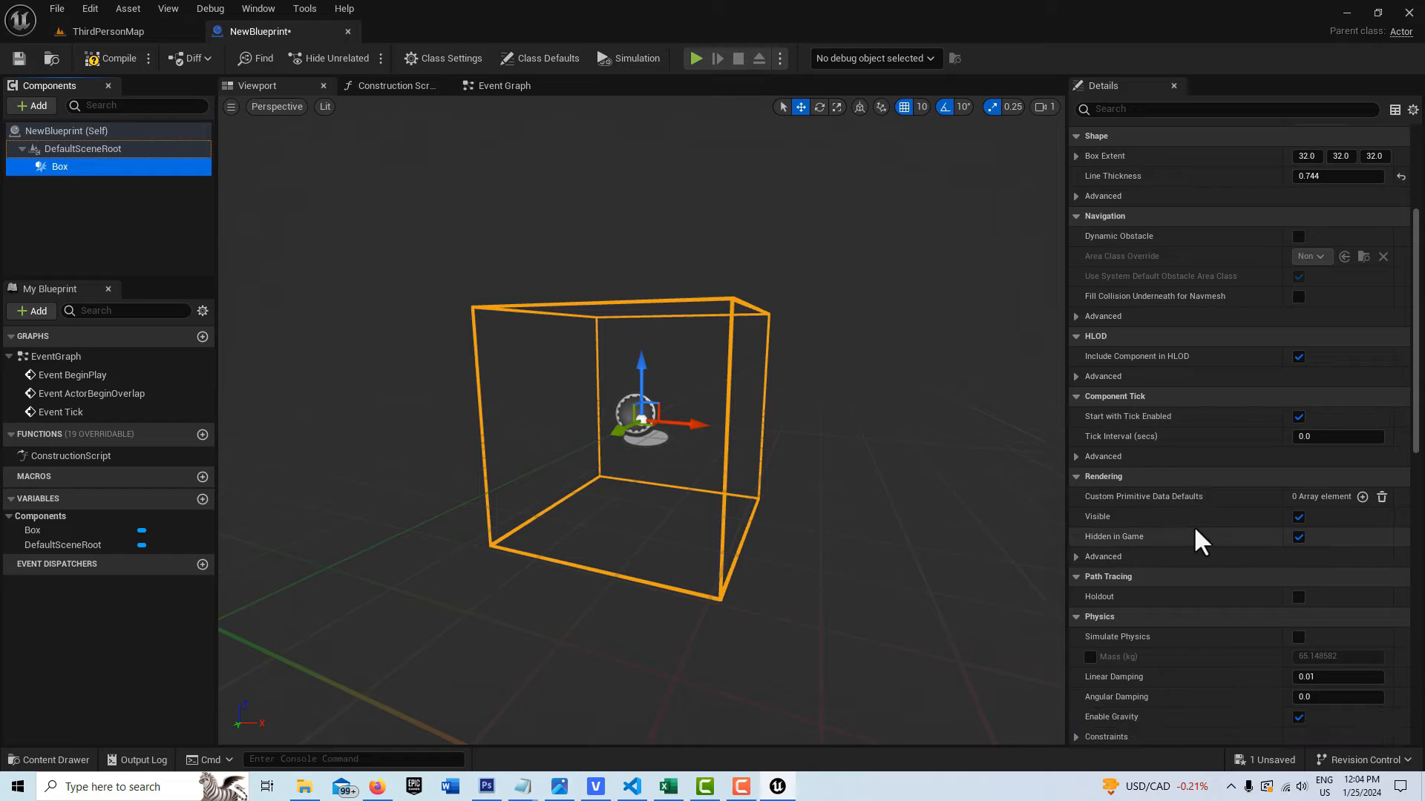
click(1227, 108)
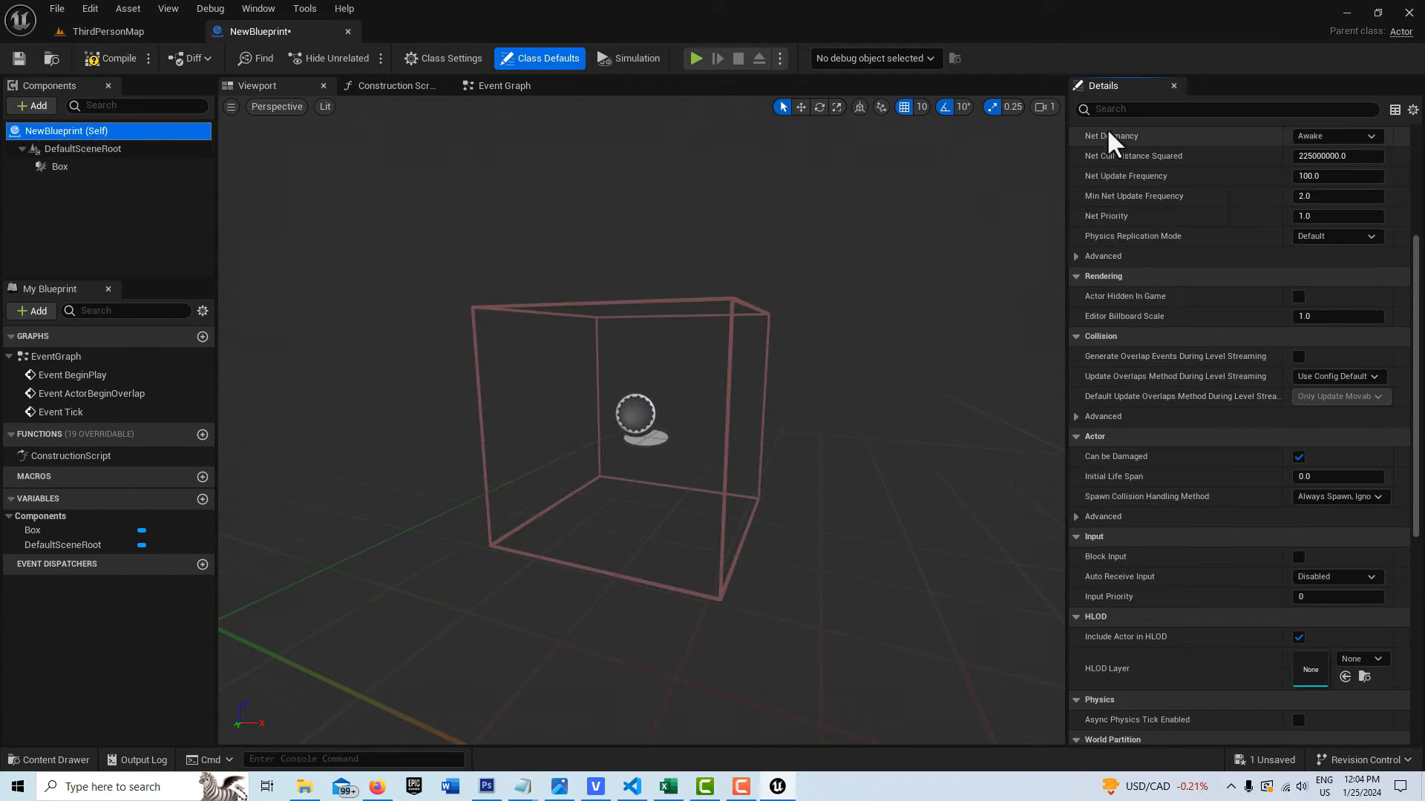
scroll(up, 3)
text(input)
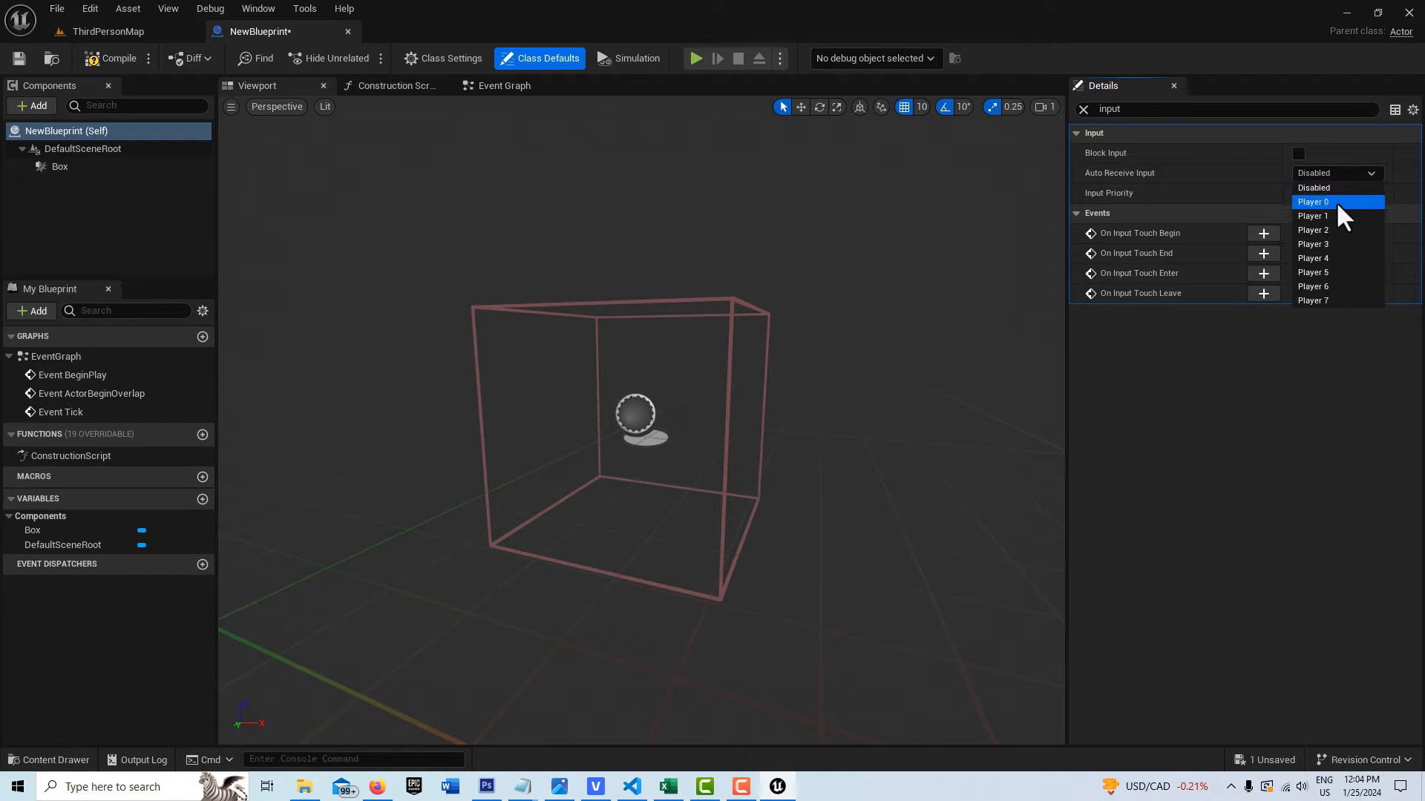
click(1313, 202)
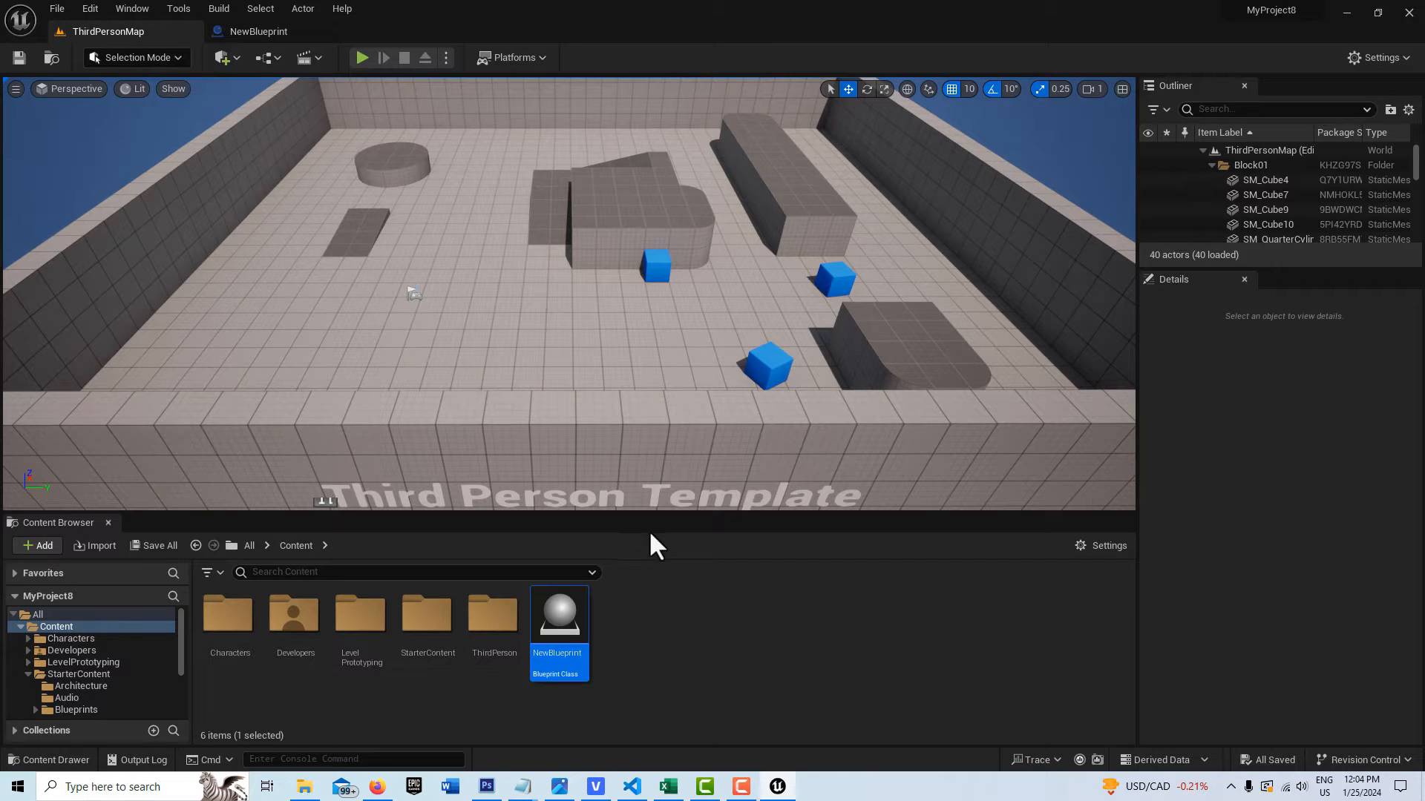
mouse_move(617, 641)
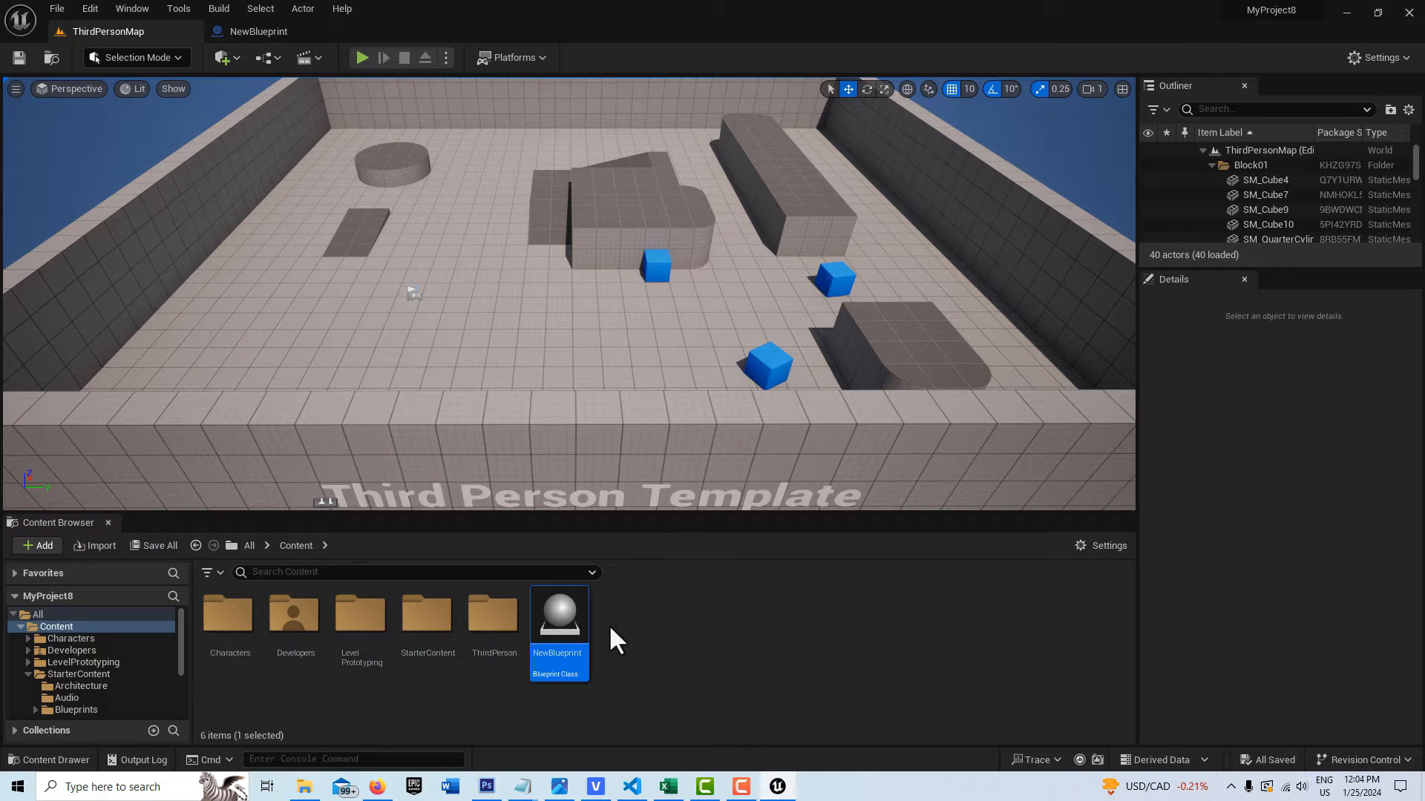
mouse_move(354, 245)
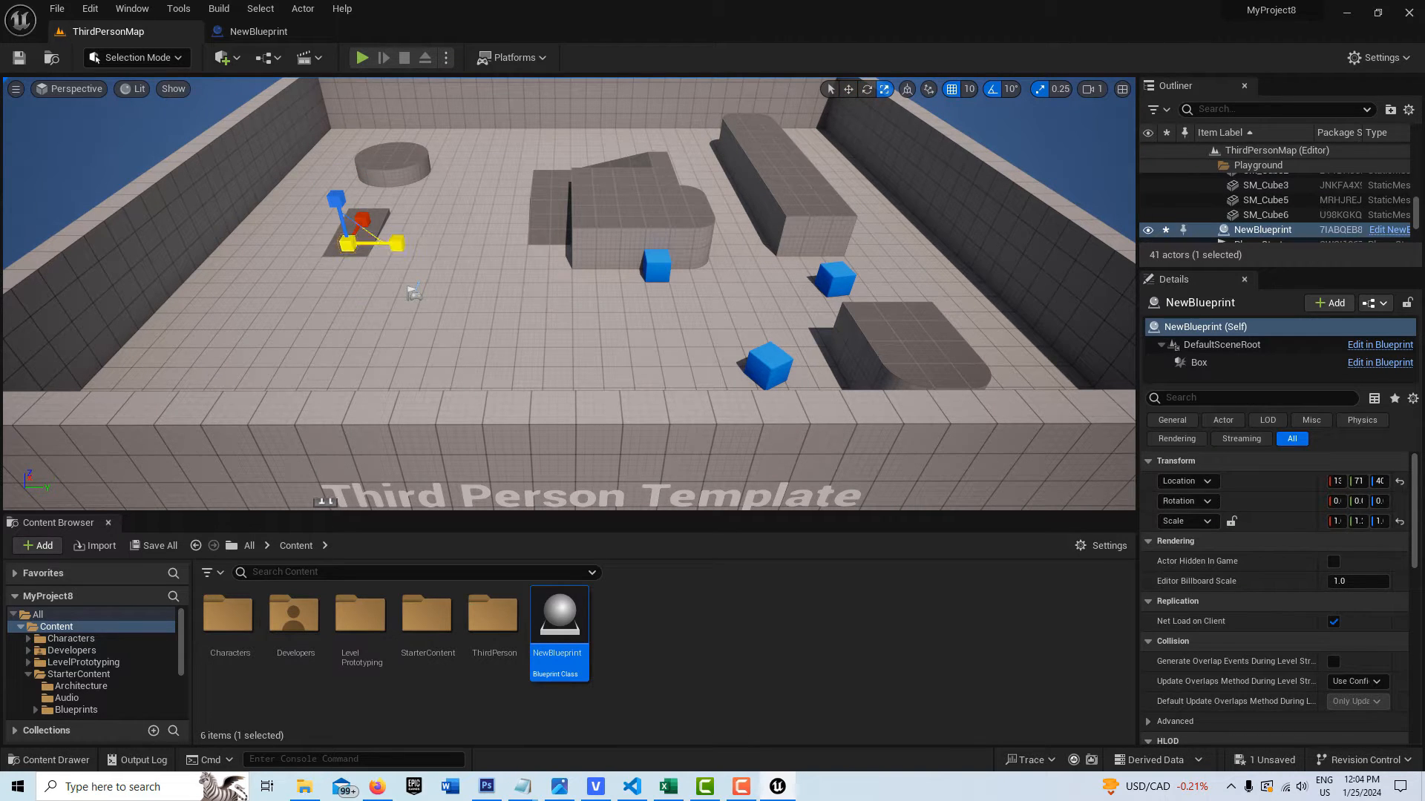
Drag NewBlueprint from the Content Browser onto the level floor
click(1261, 213)
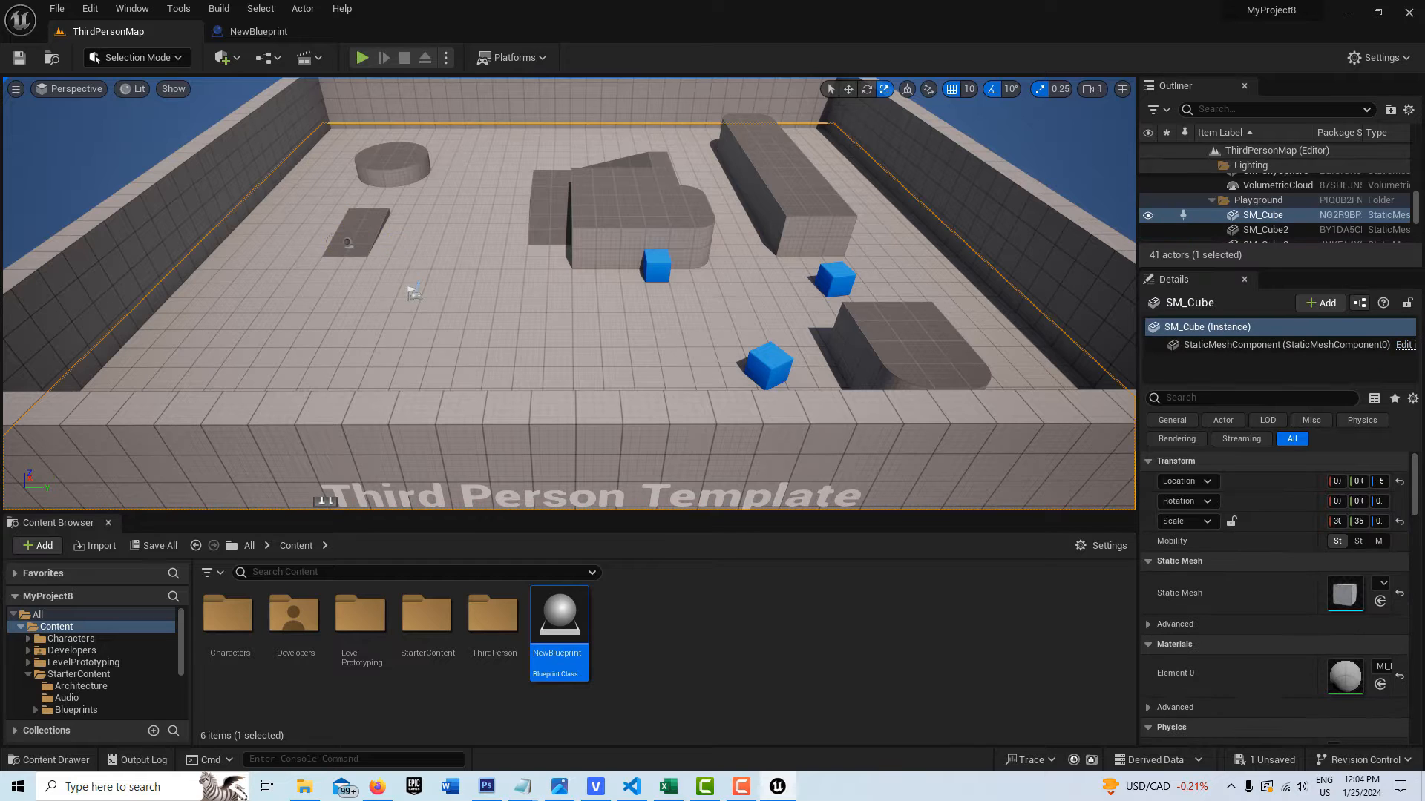
scroll(down, 3)
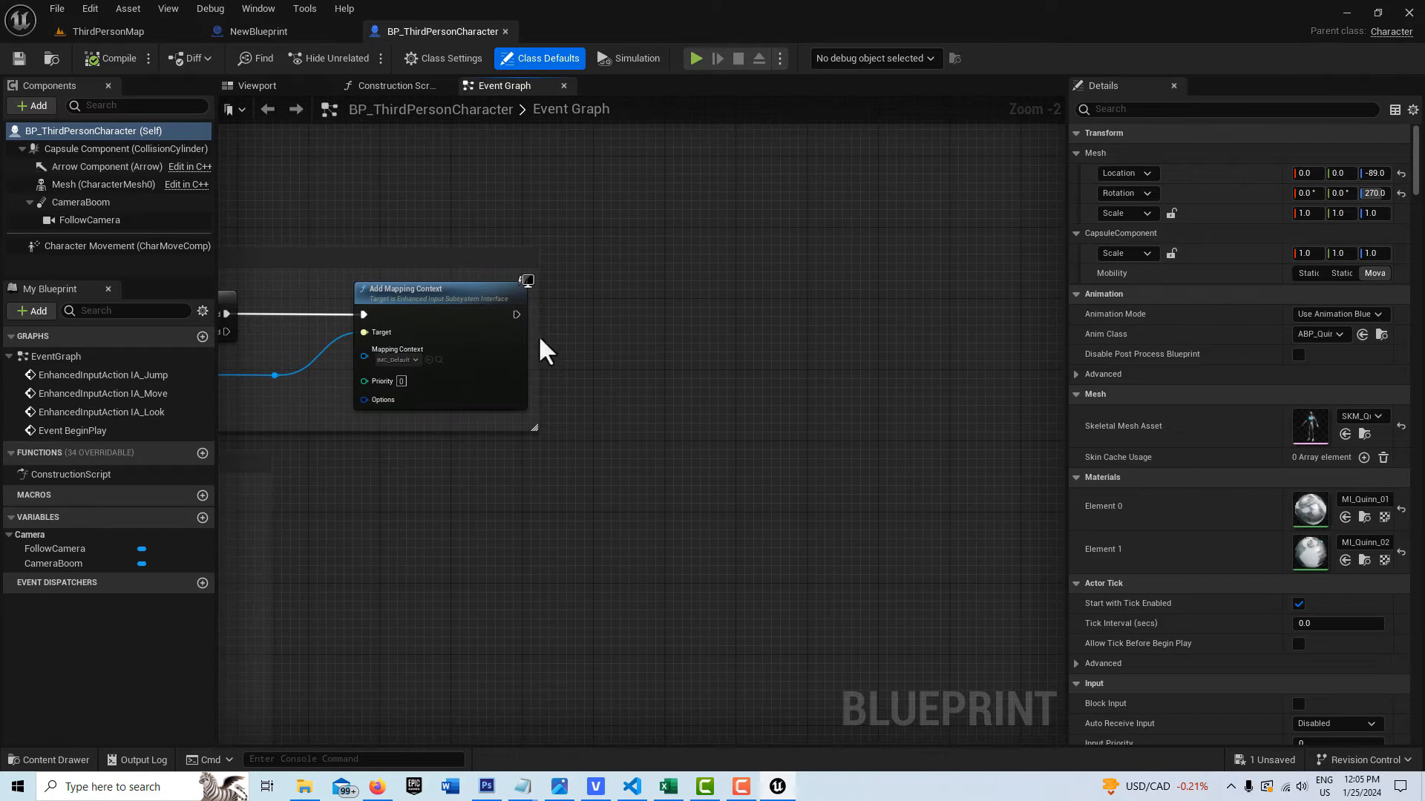
mouse_move(650, 354)
text(get)
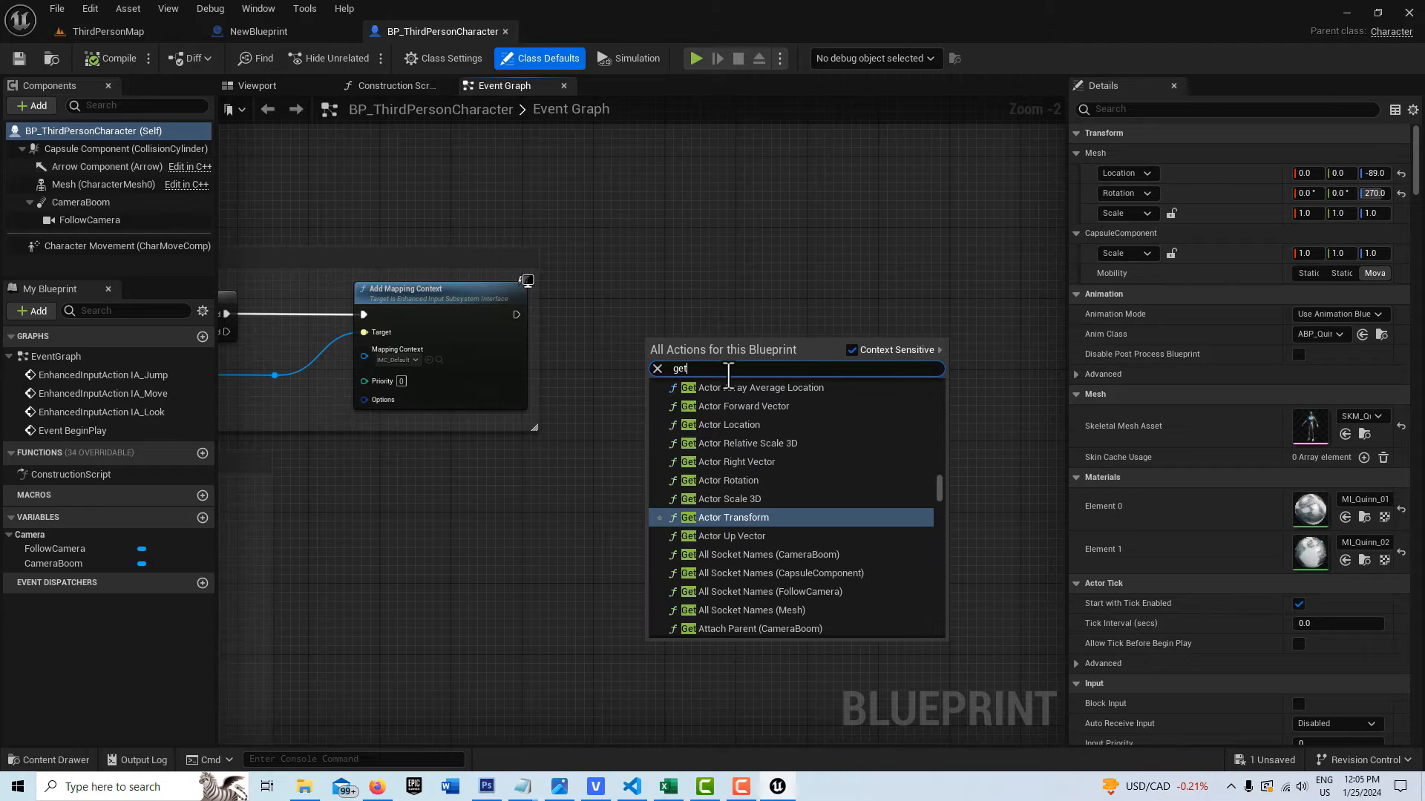
Add Get Actor Of Class for New Blueprint and promote its return value to the NEWBP_Reference variable
text(actor)
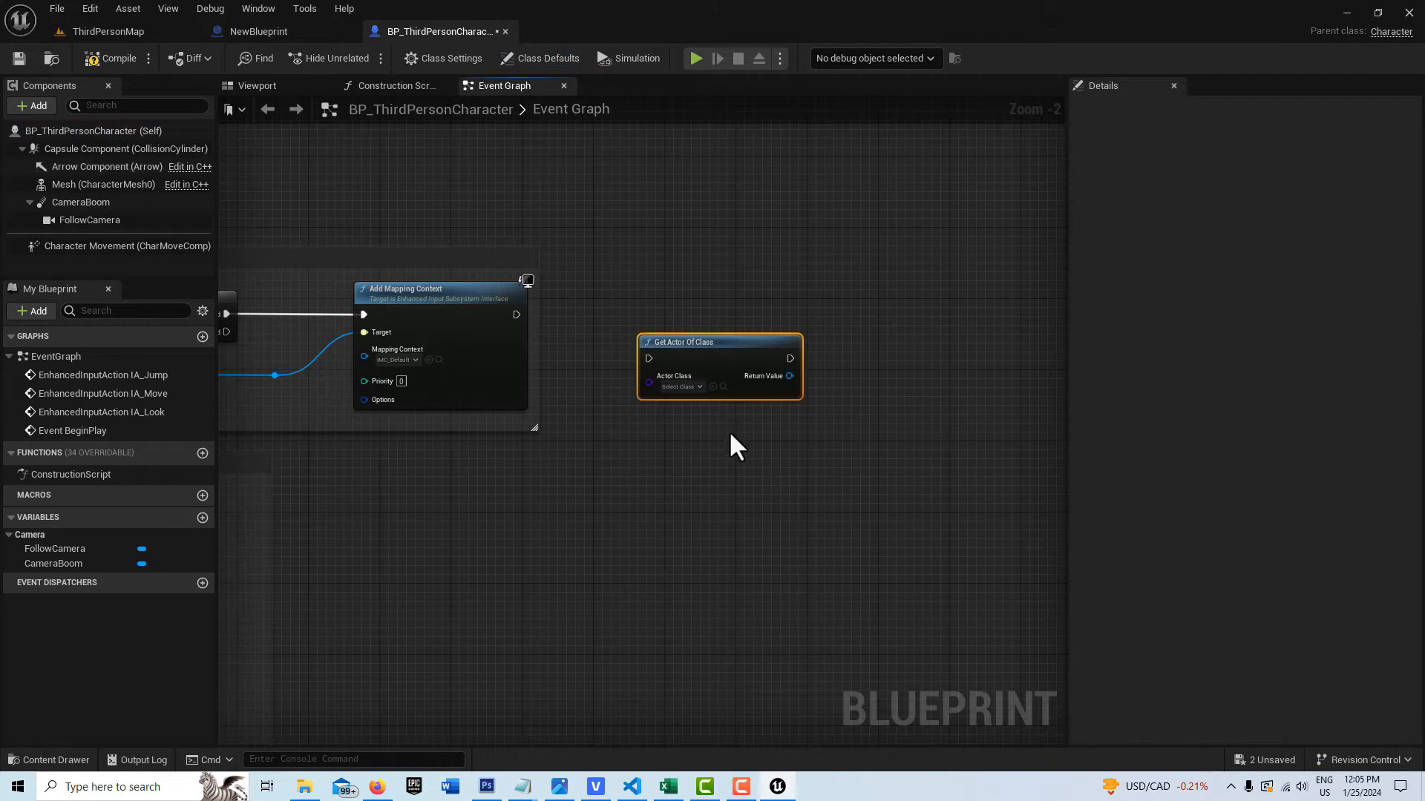
click(670, 370)
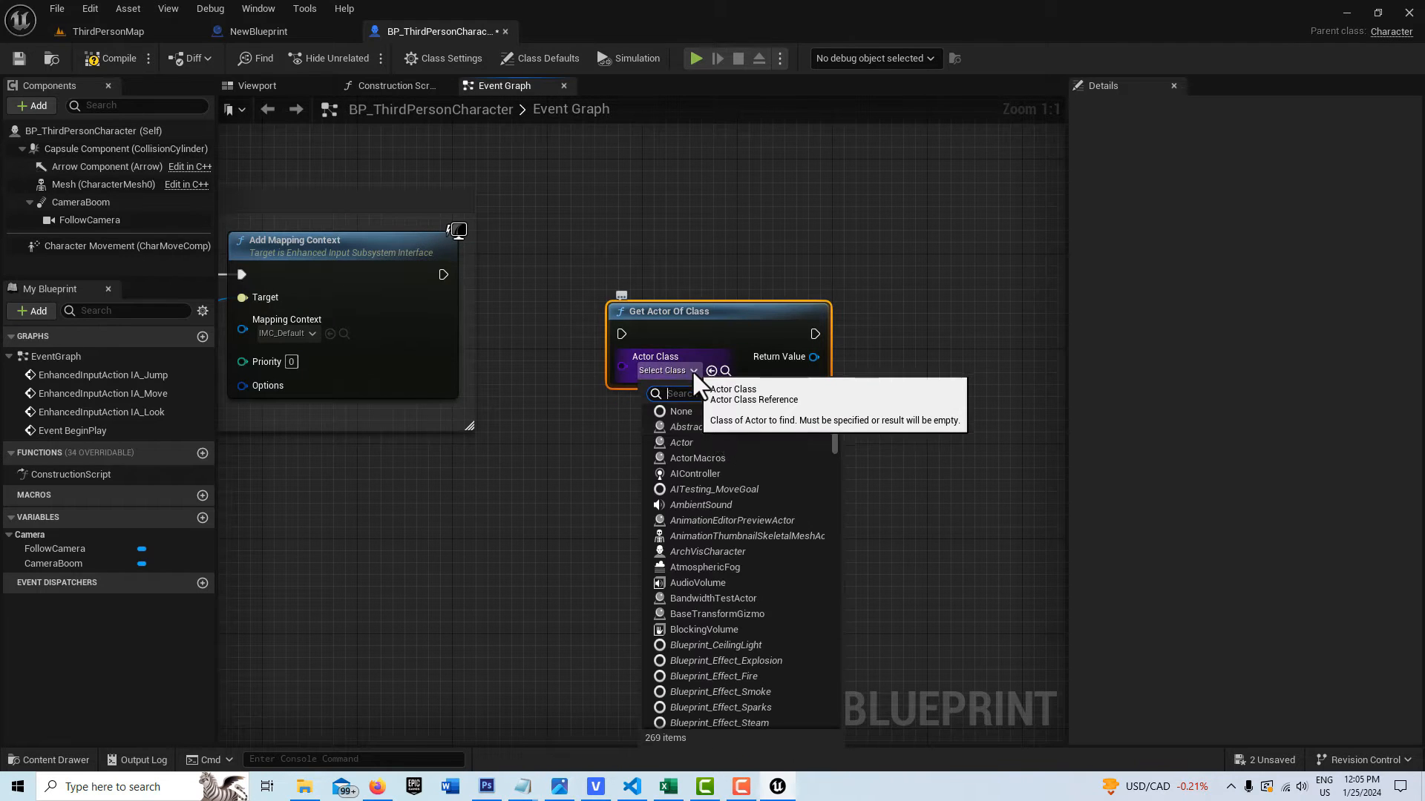
text(new)
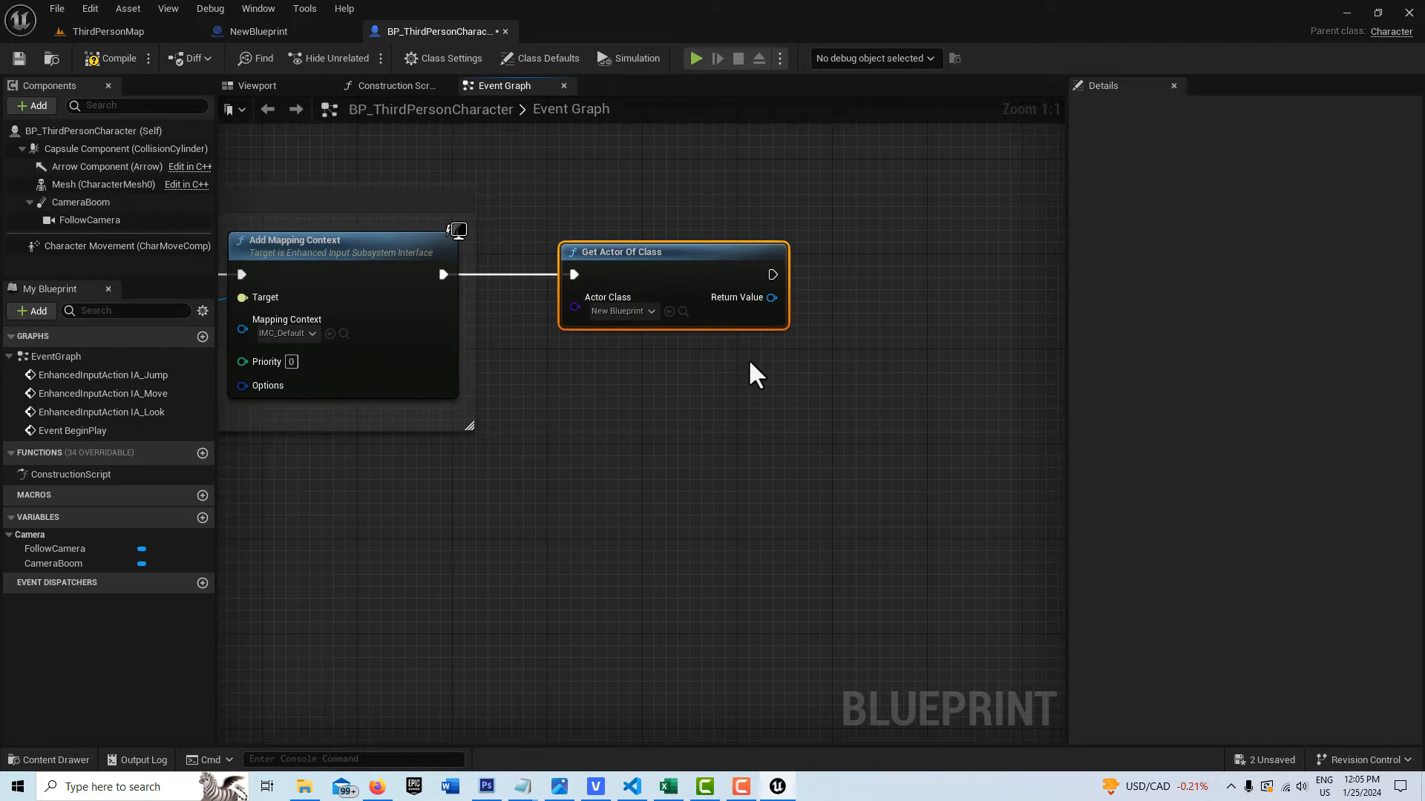
mouse_move(771, 297)
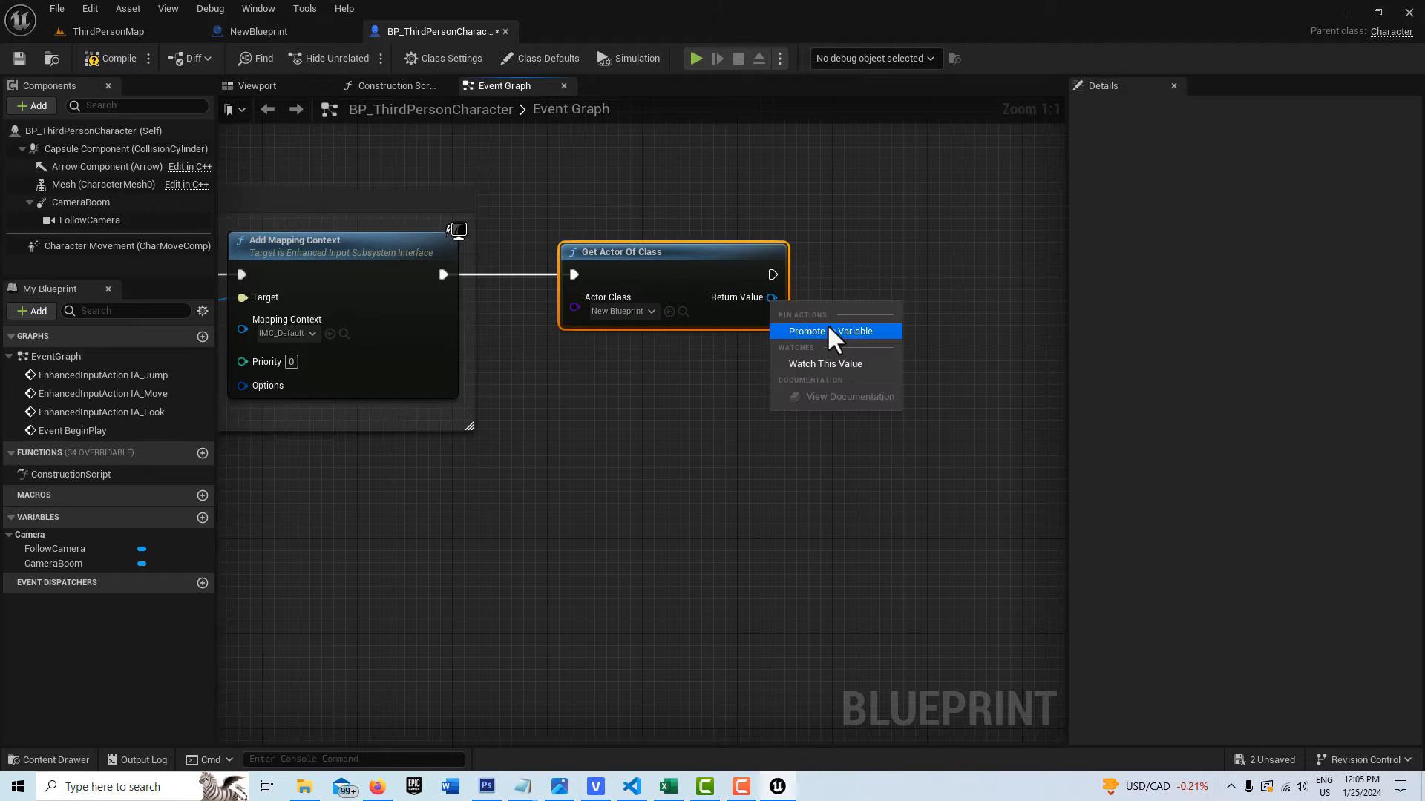
click(805, 331)
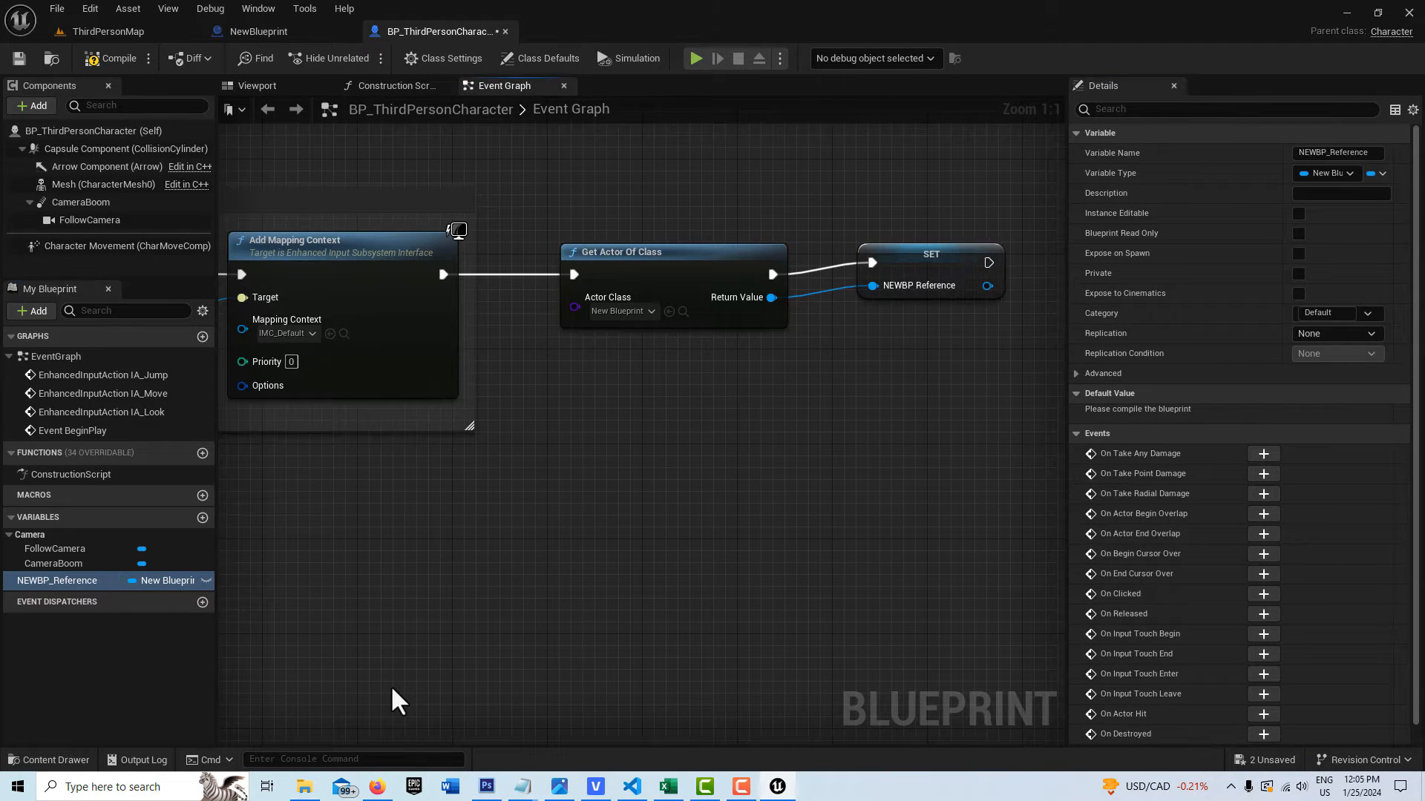
scroll(down, 3)
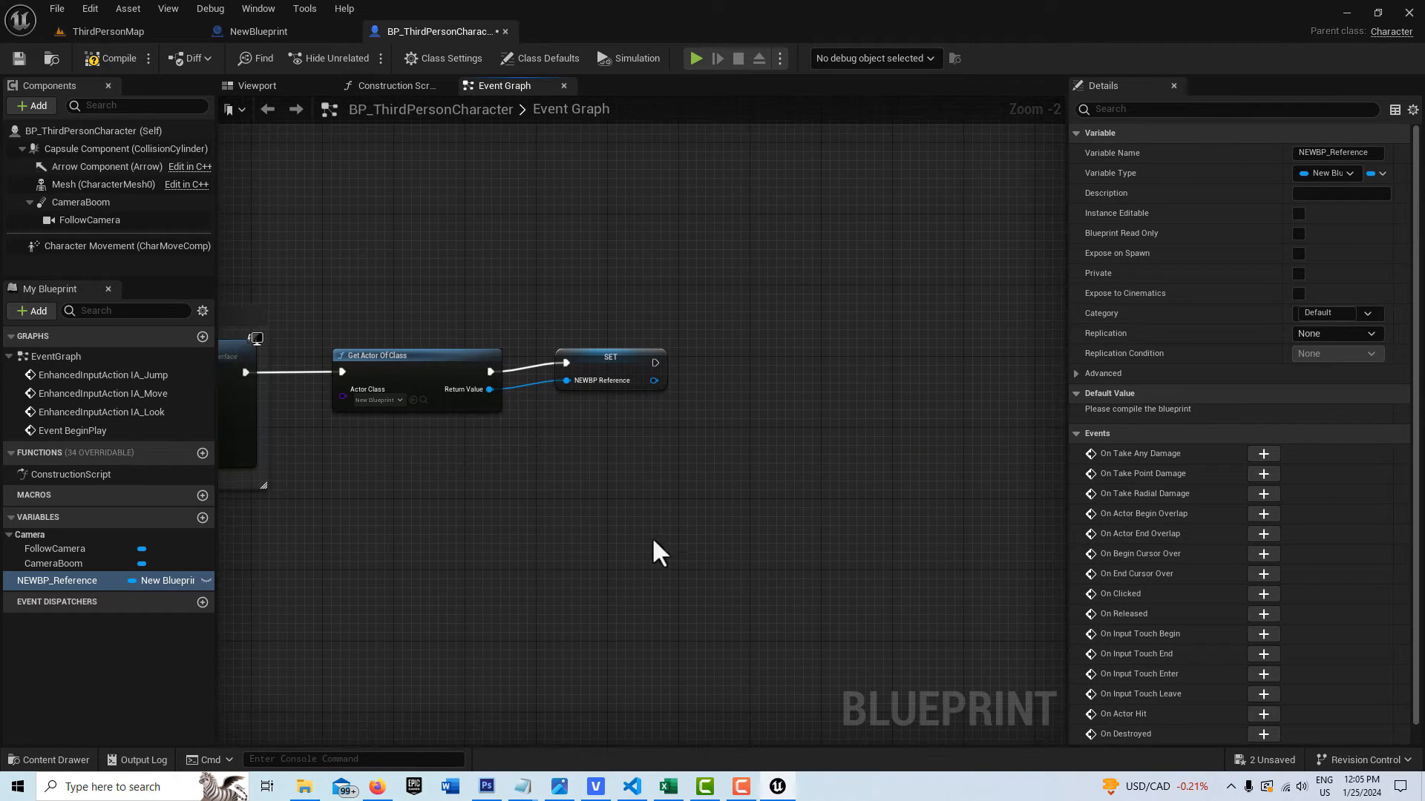
mouse_move(604, 385)
text(B)
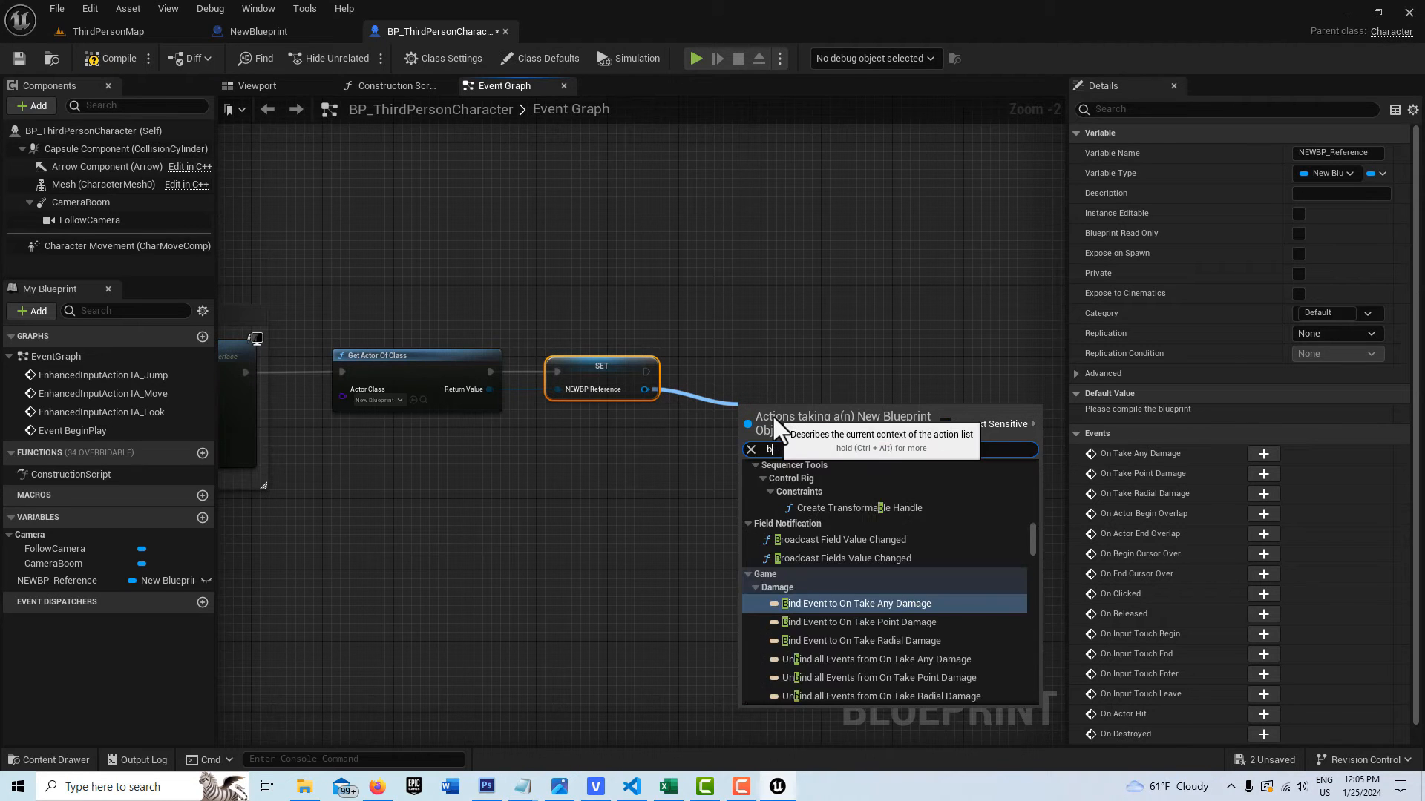
From NEWBP_Reference add Bind Event to On Actor Begin Overlap with a Custom Event on its Event pin
text(binc)
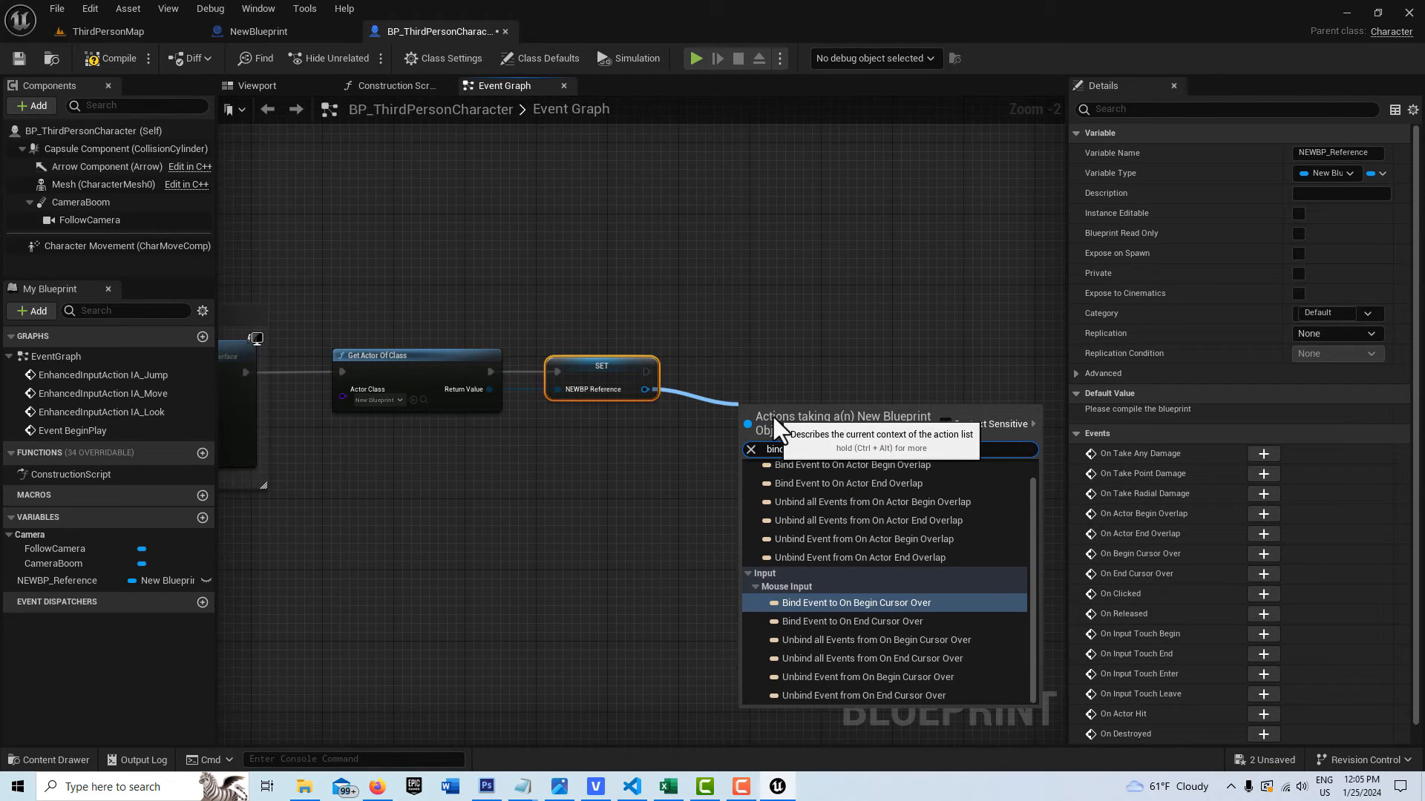
text(over)
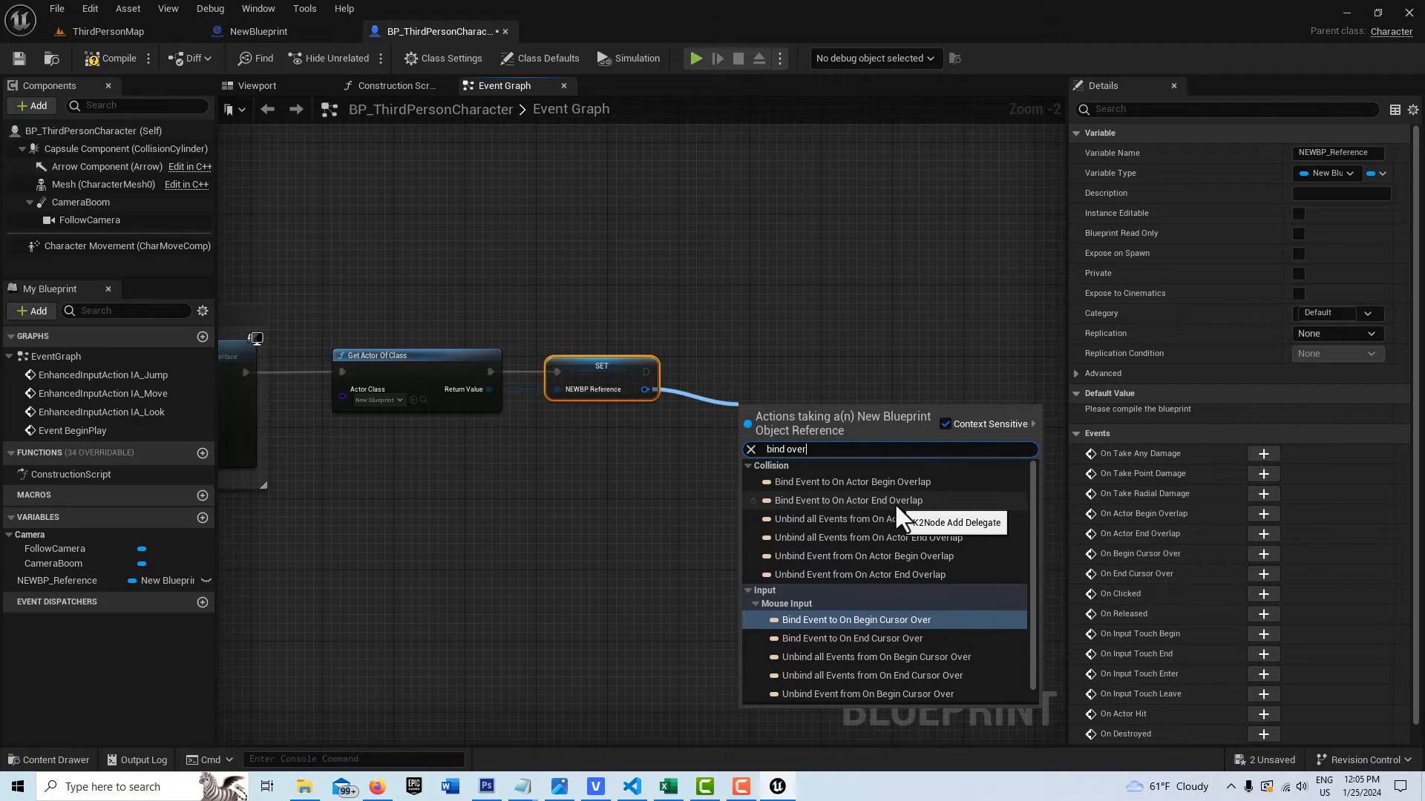
mouse_move(894, 500)
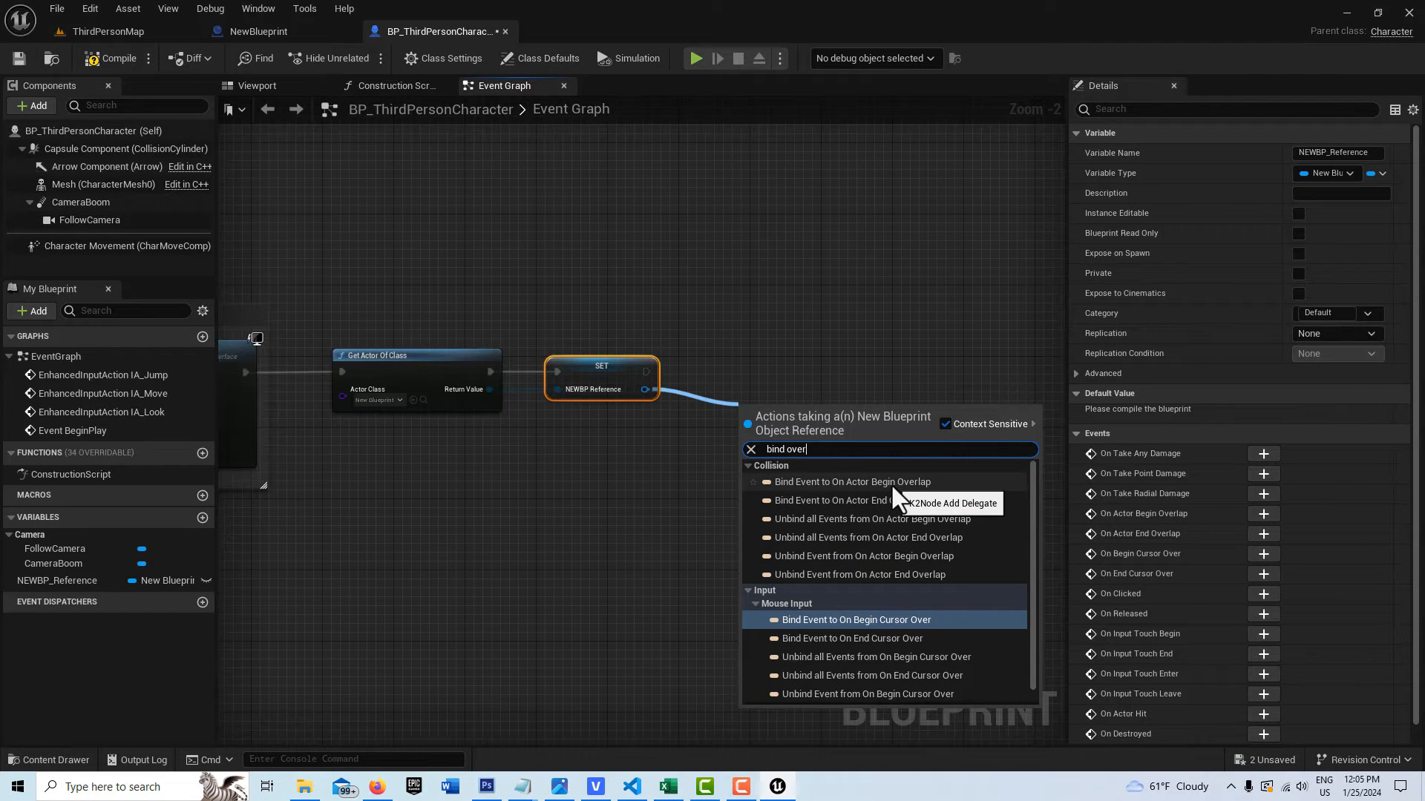
click(852, 481)
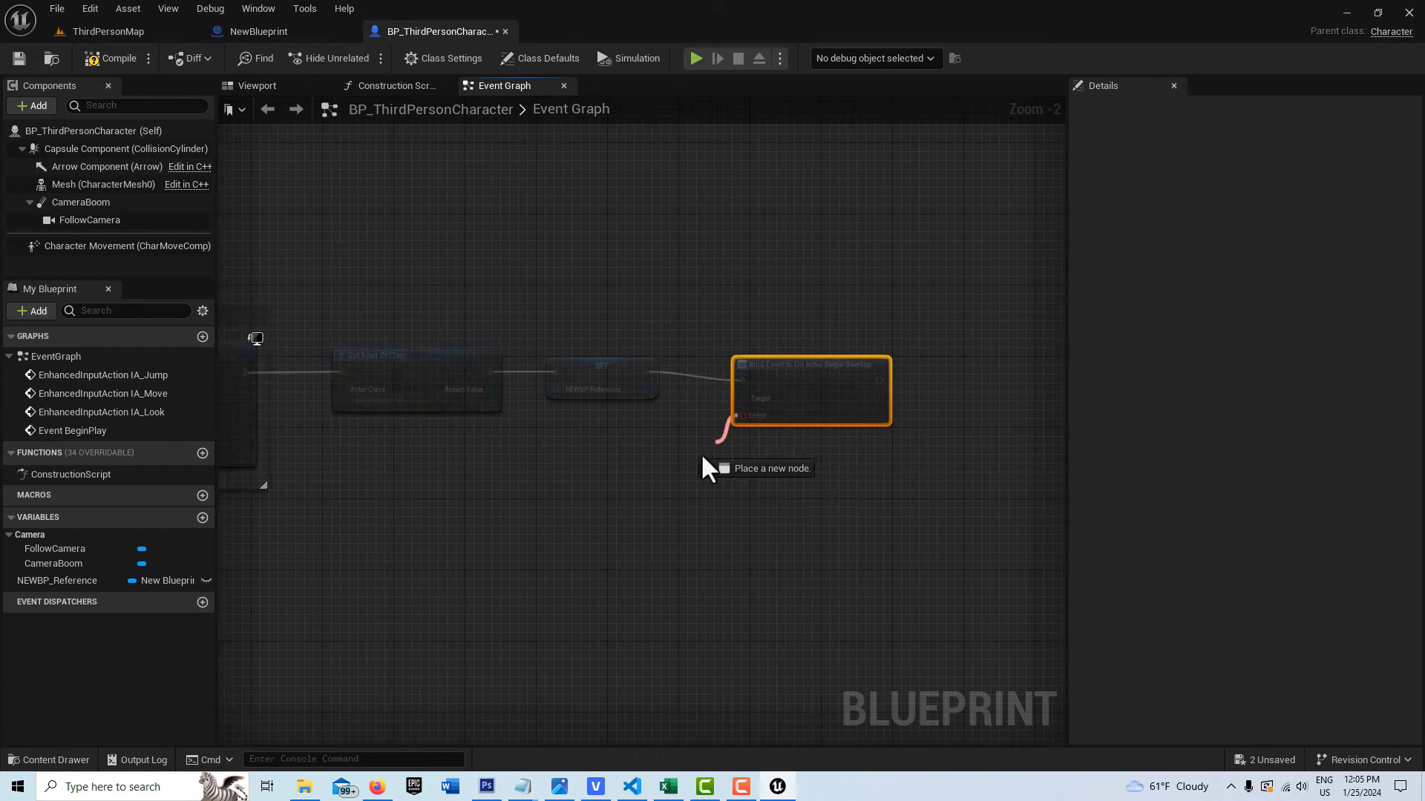
text(cus)
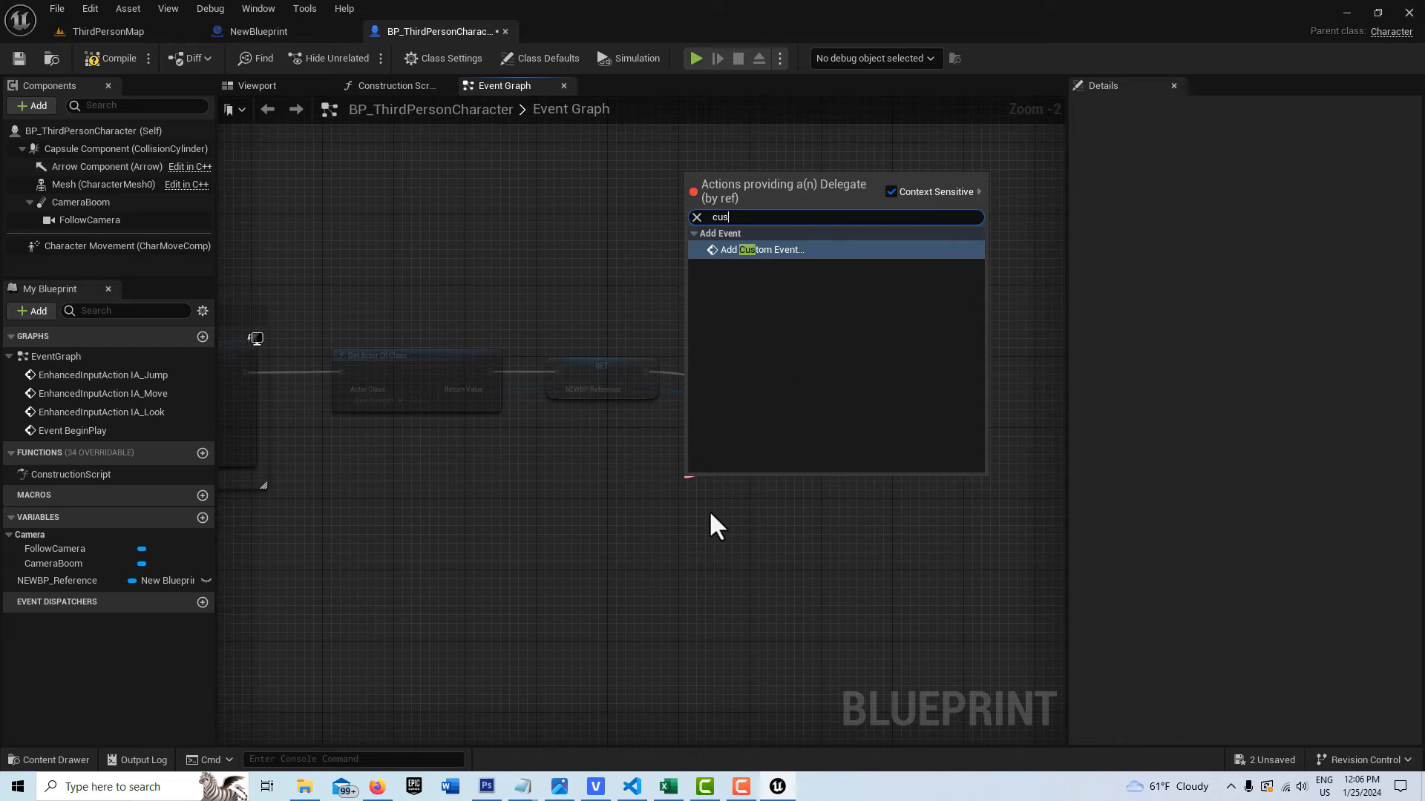
click(761, 249)
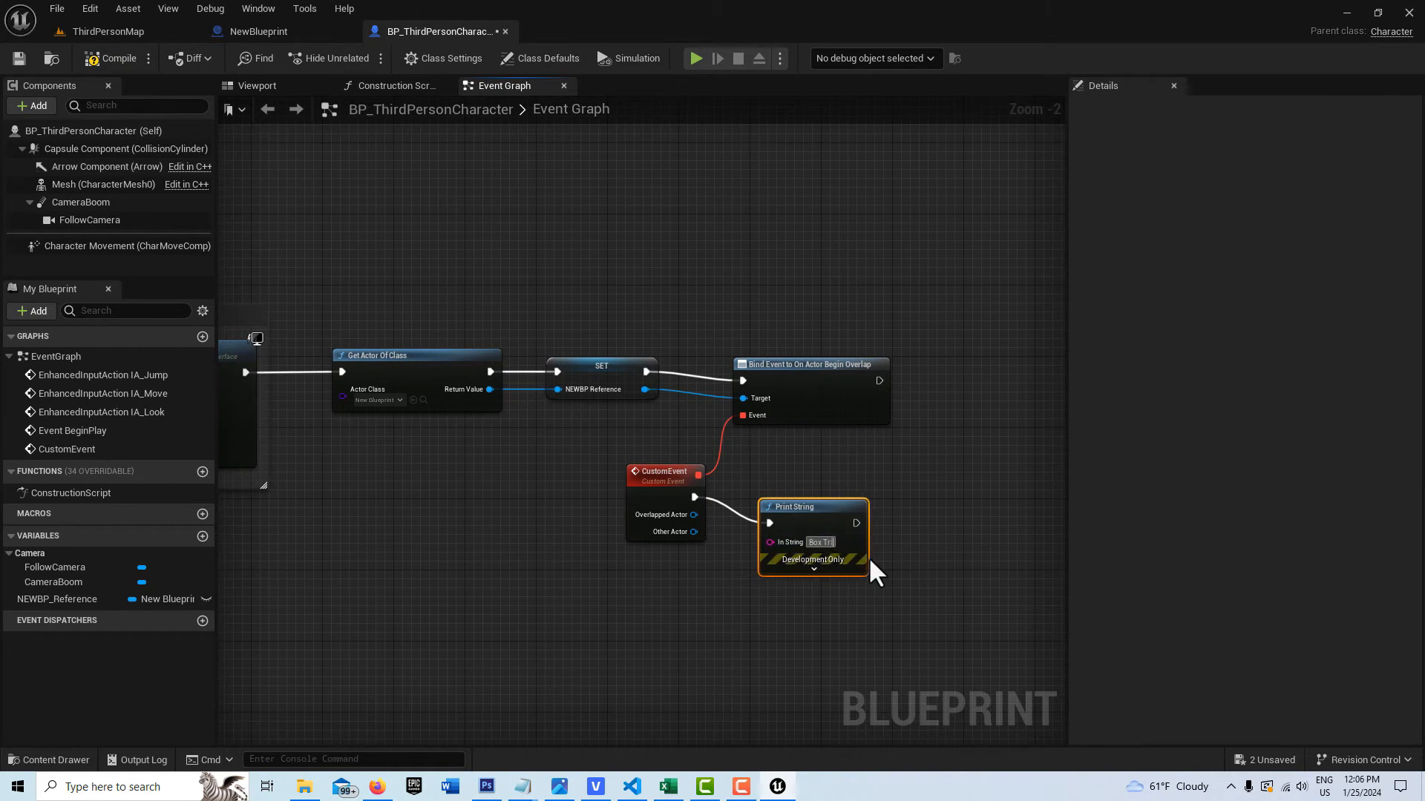
mouse_move(871, 569)
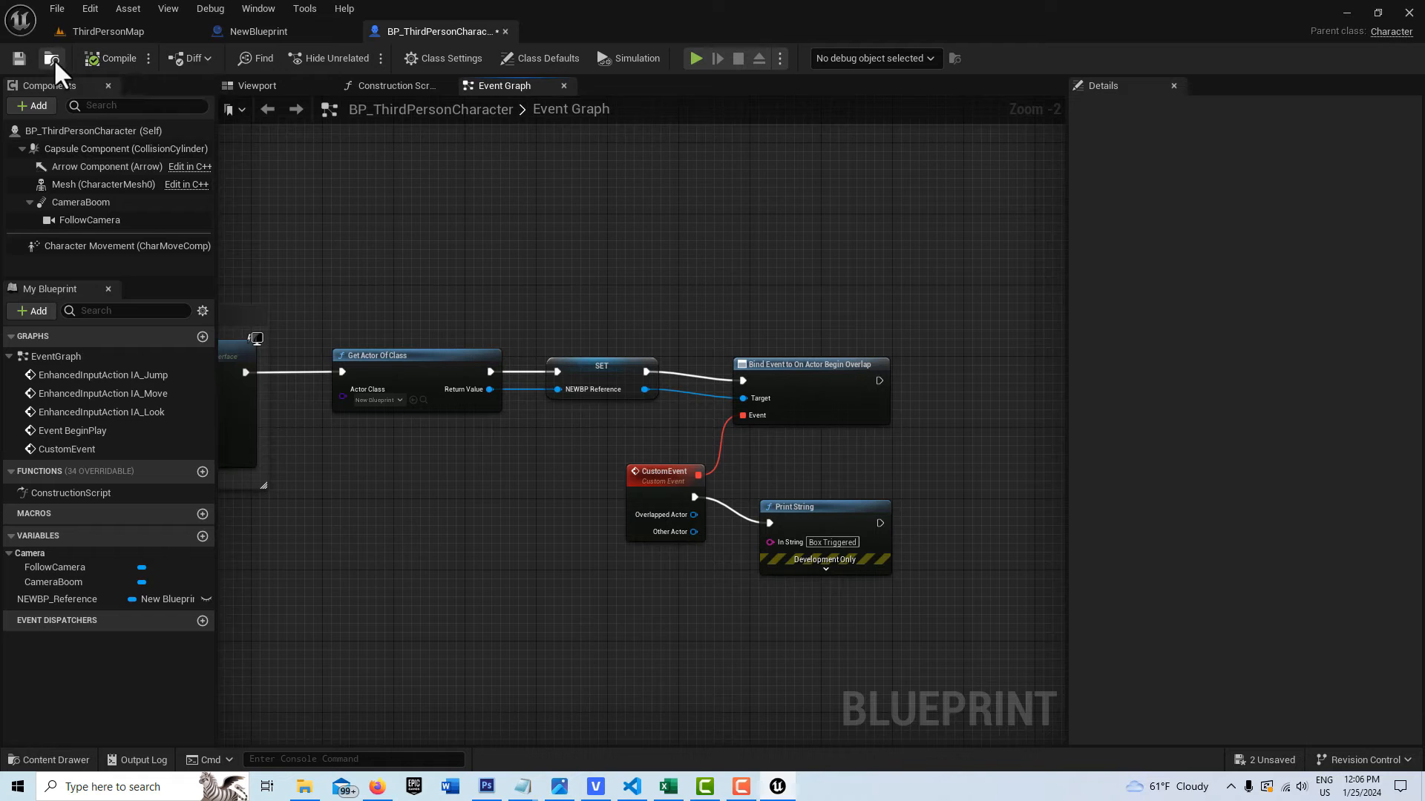
Return to ThirdPersonMap, play the level to test the overlap trigger, then stop playing
click(103, 32)
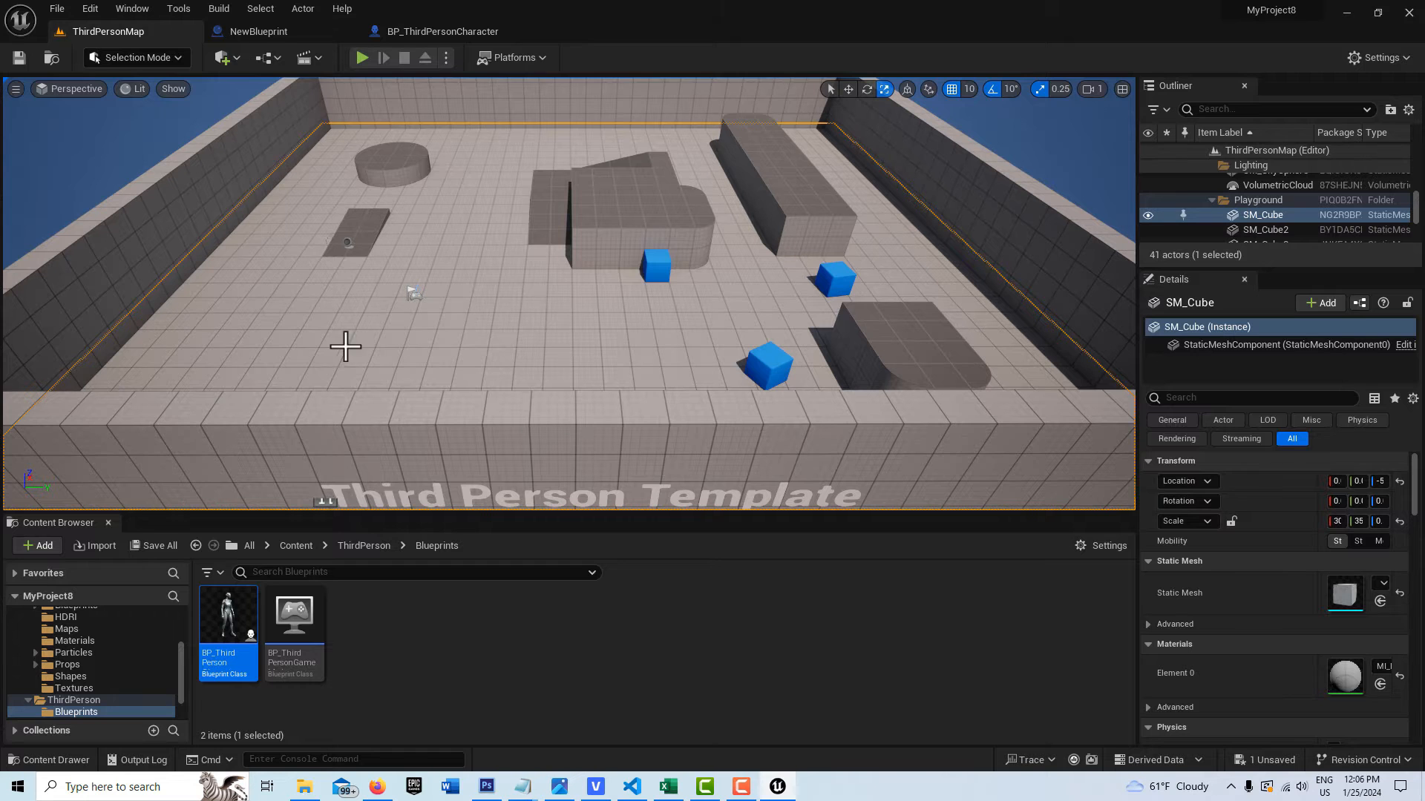
mouse_move(362, 58)
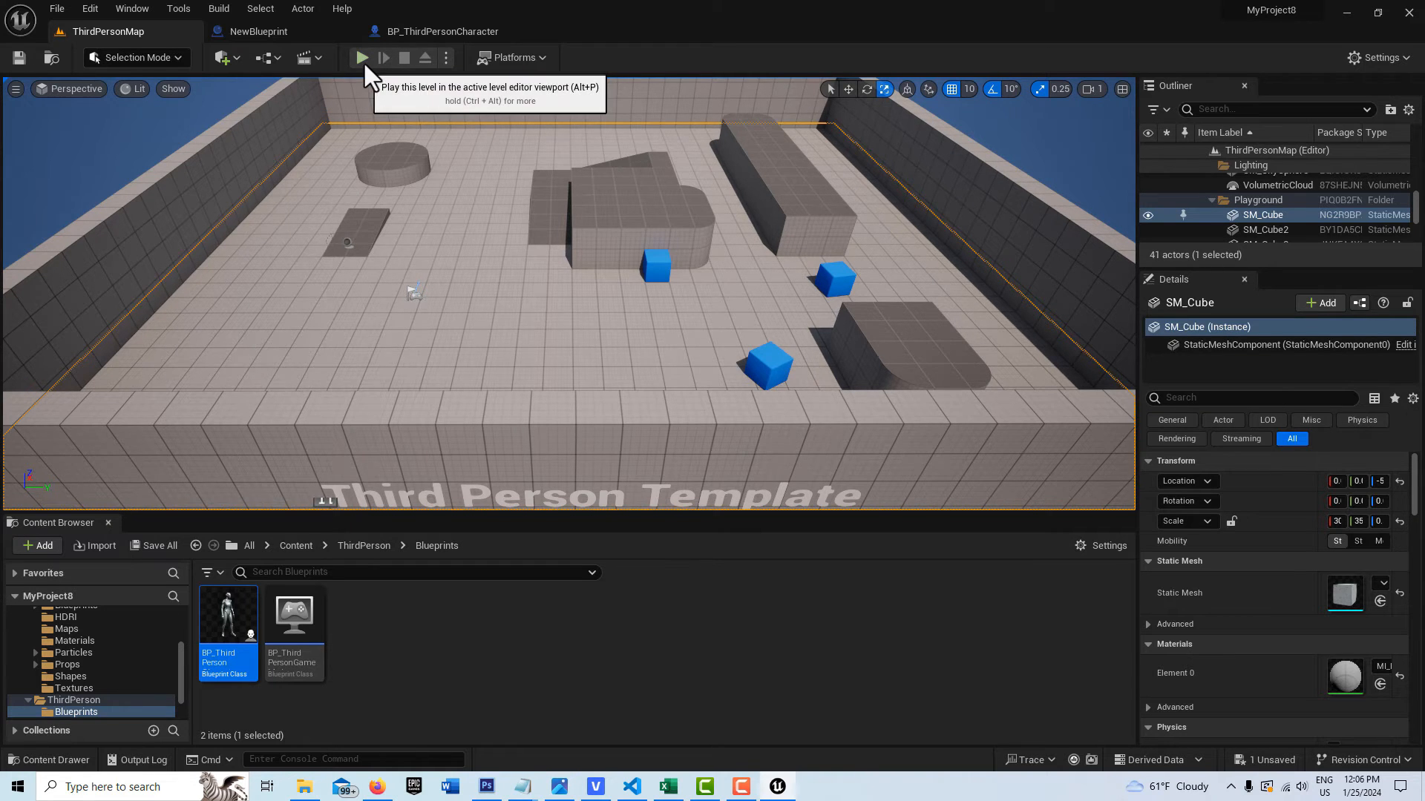
click(360, 57)
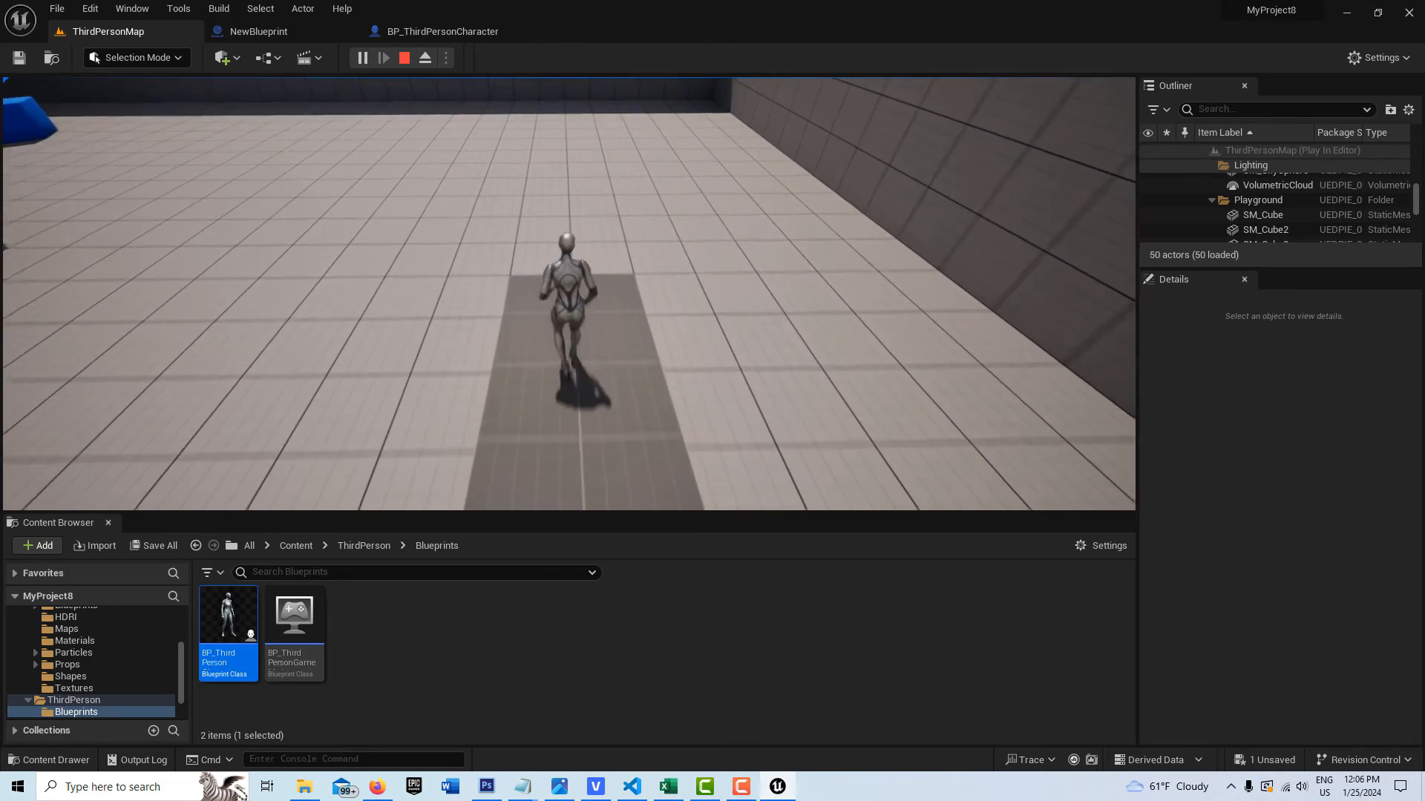
click(403, 58)
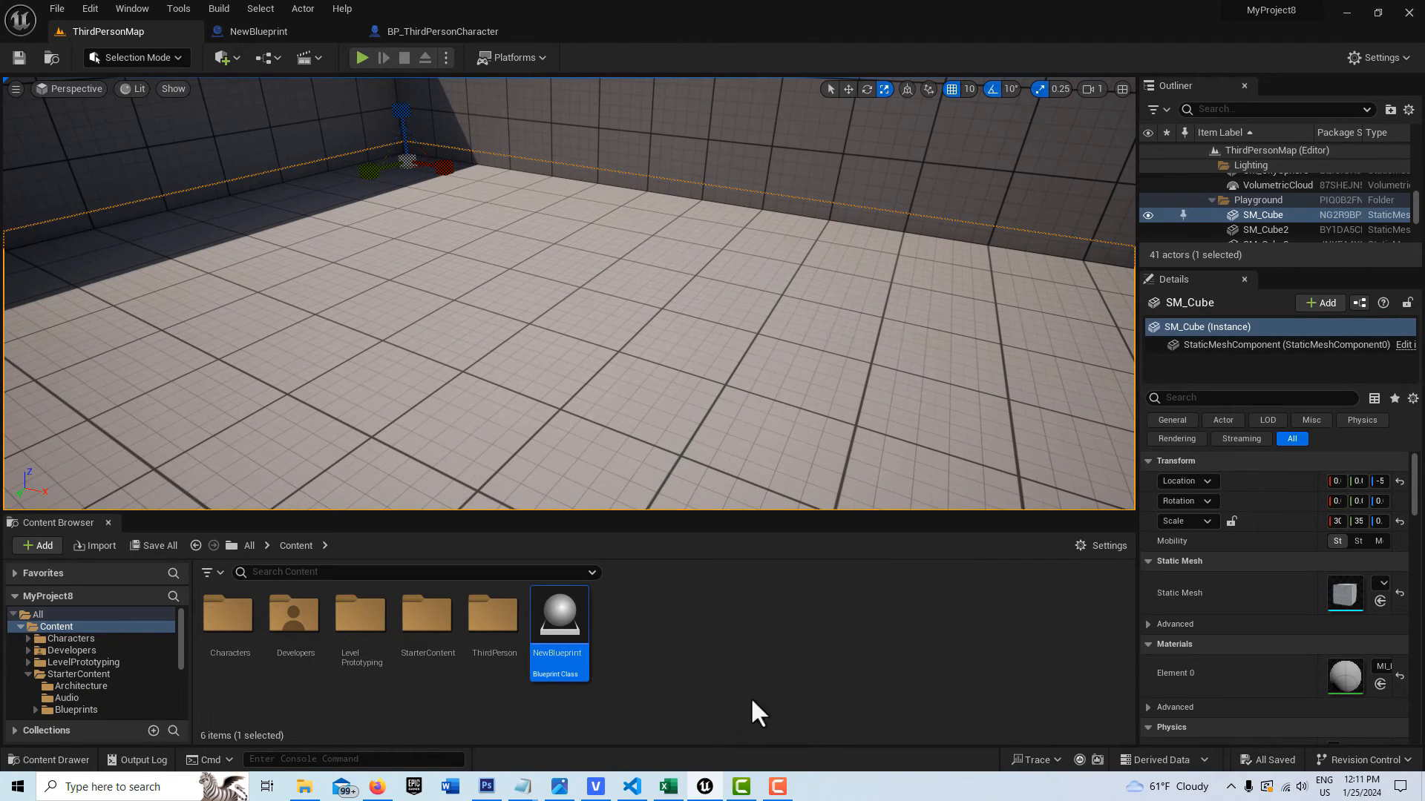
Open NewBlueprint in the blueprint editor from its Content Browser context menu
right_click(557, 615)
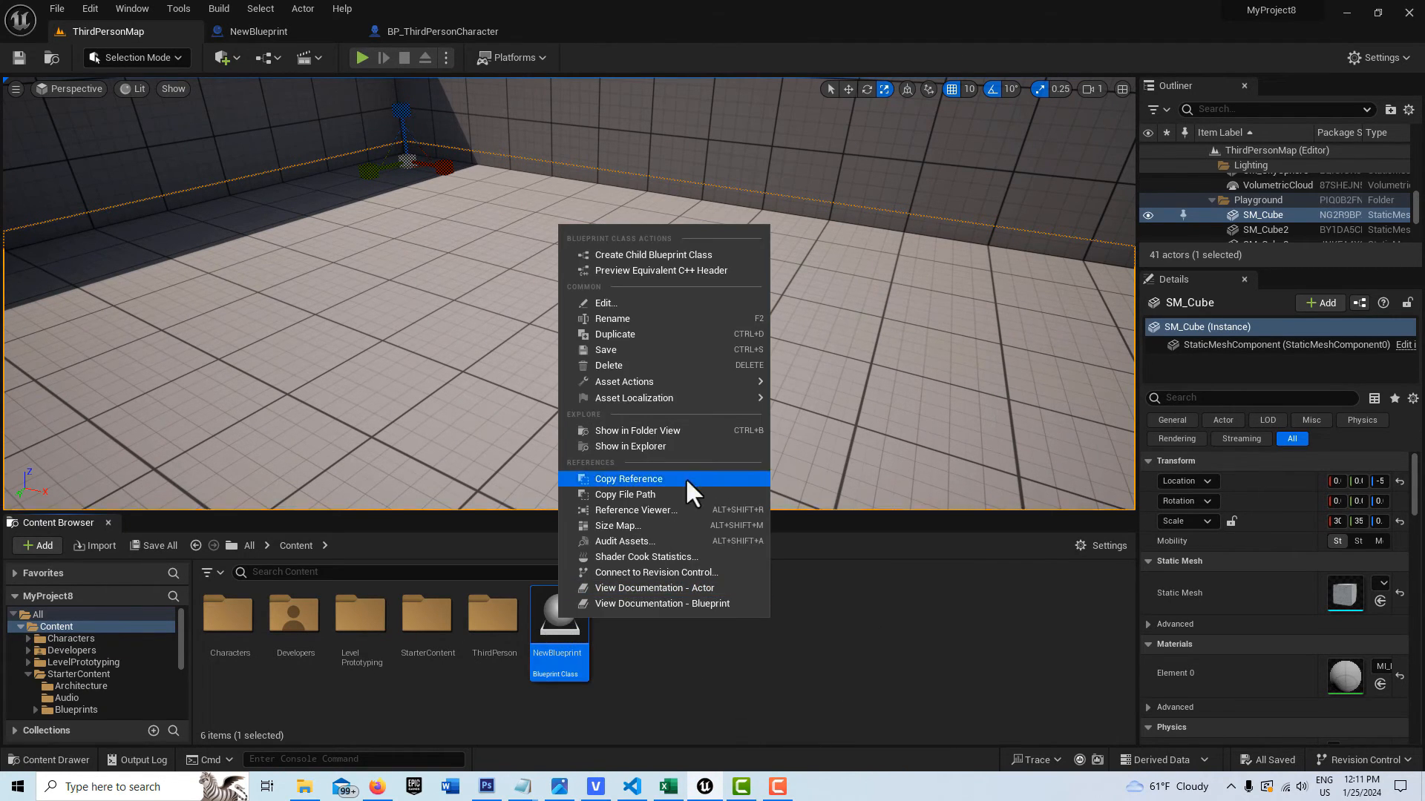
click(617, 525)
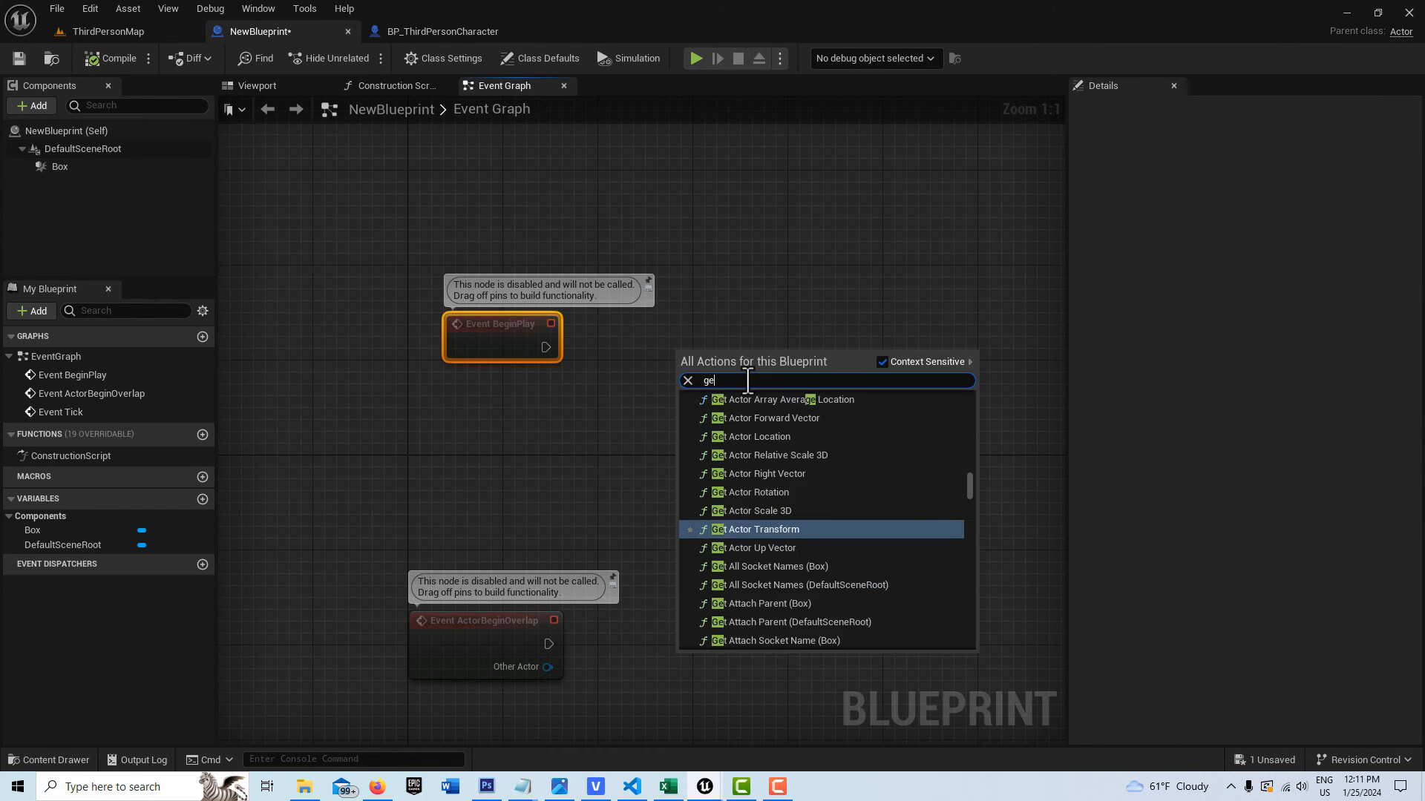
Add a Get Actor Of Class node to NewBlueprint's graph and choose its actor class
text(actor)
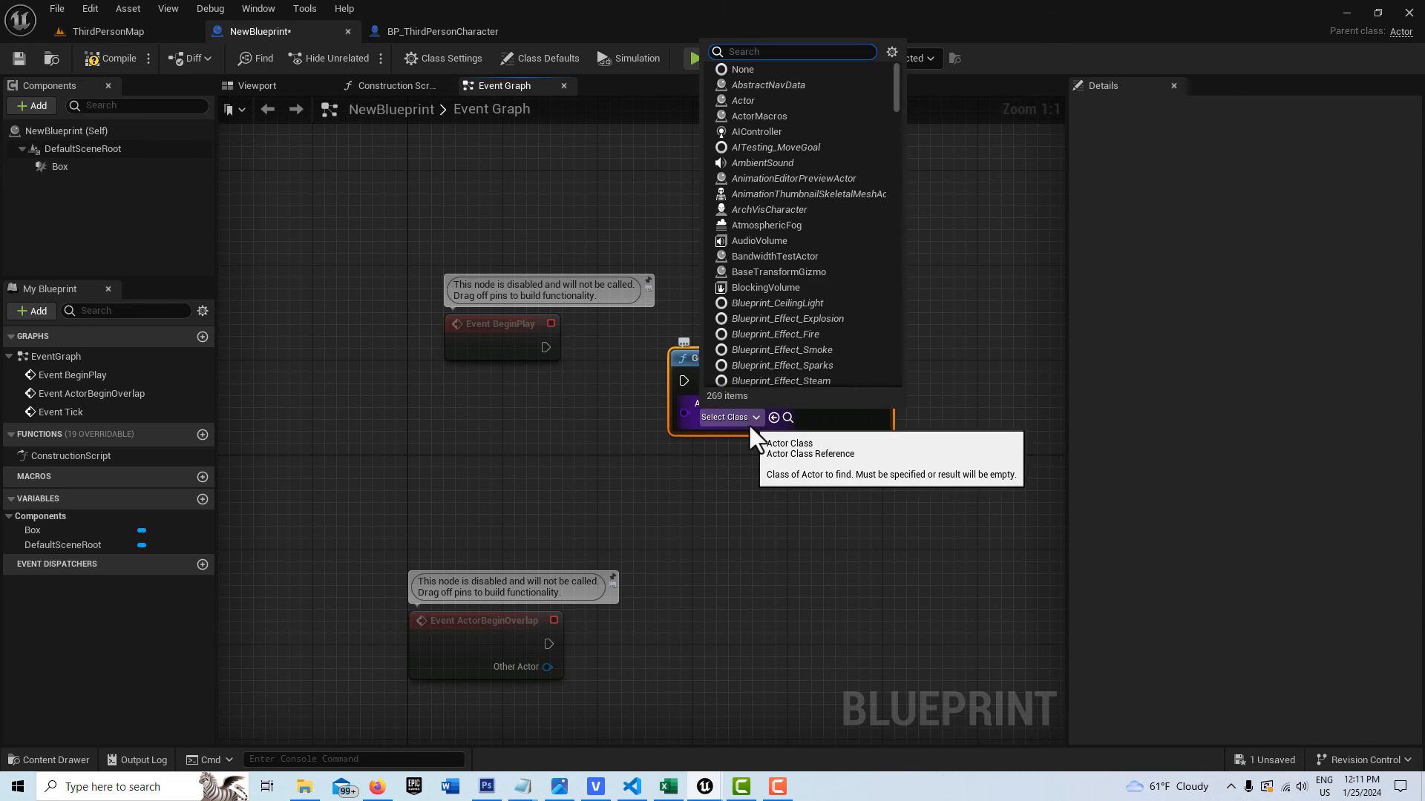
mouse_move(807, 266)
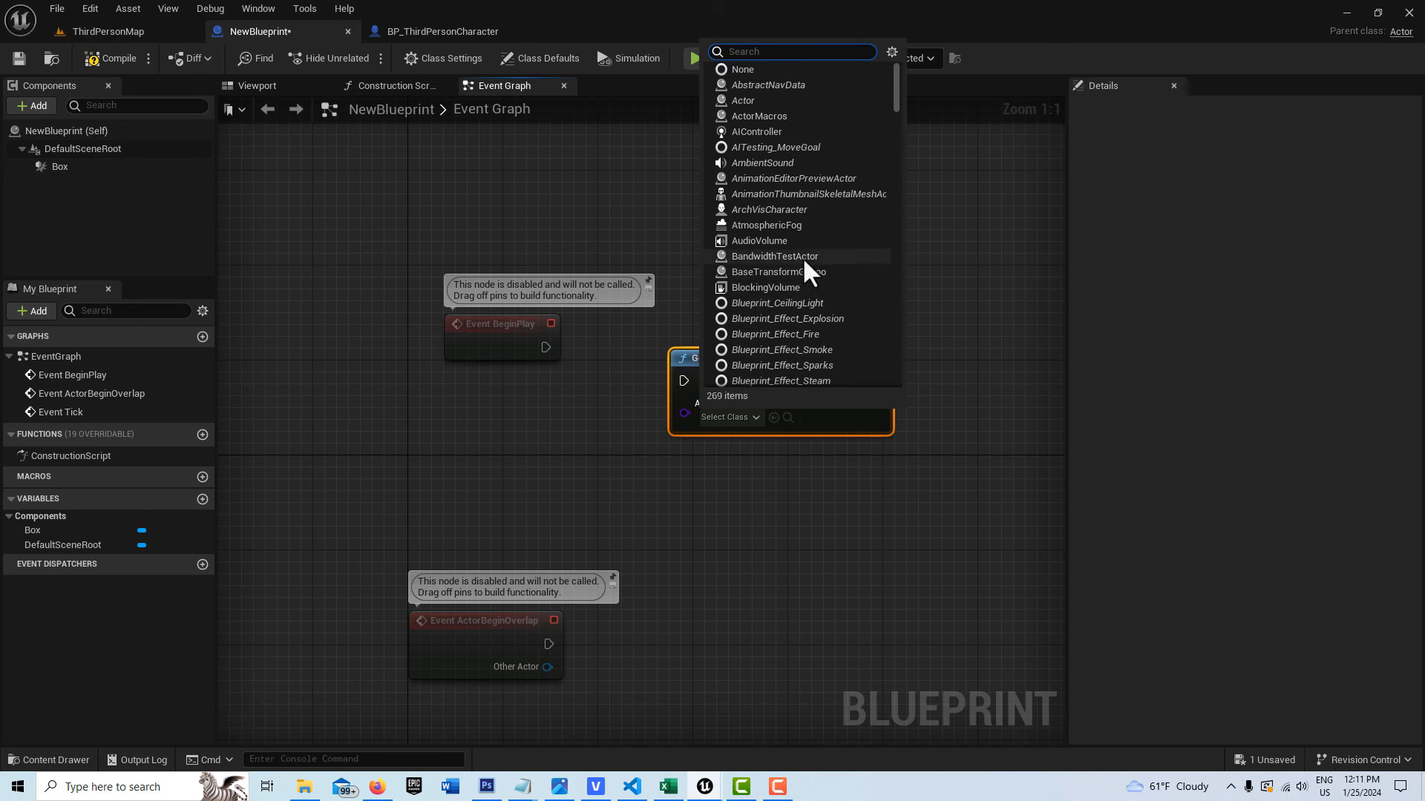
scroll(down, 3)
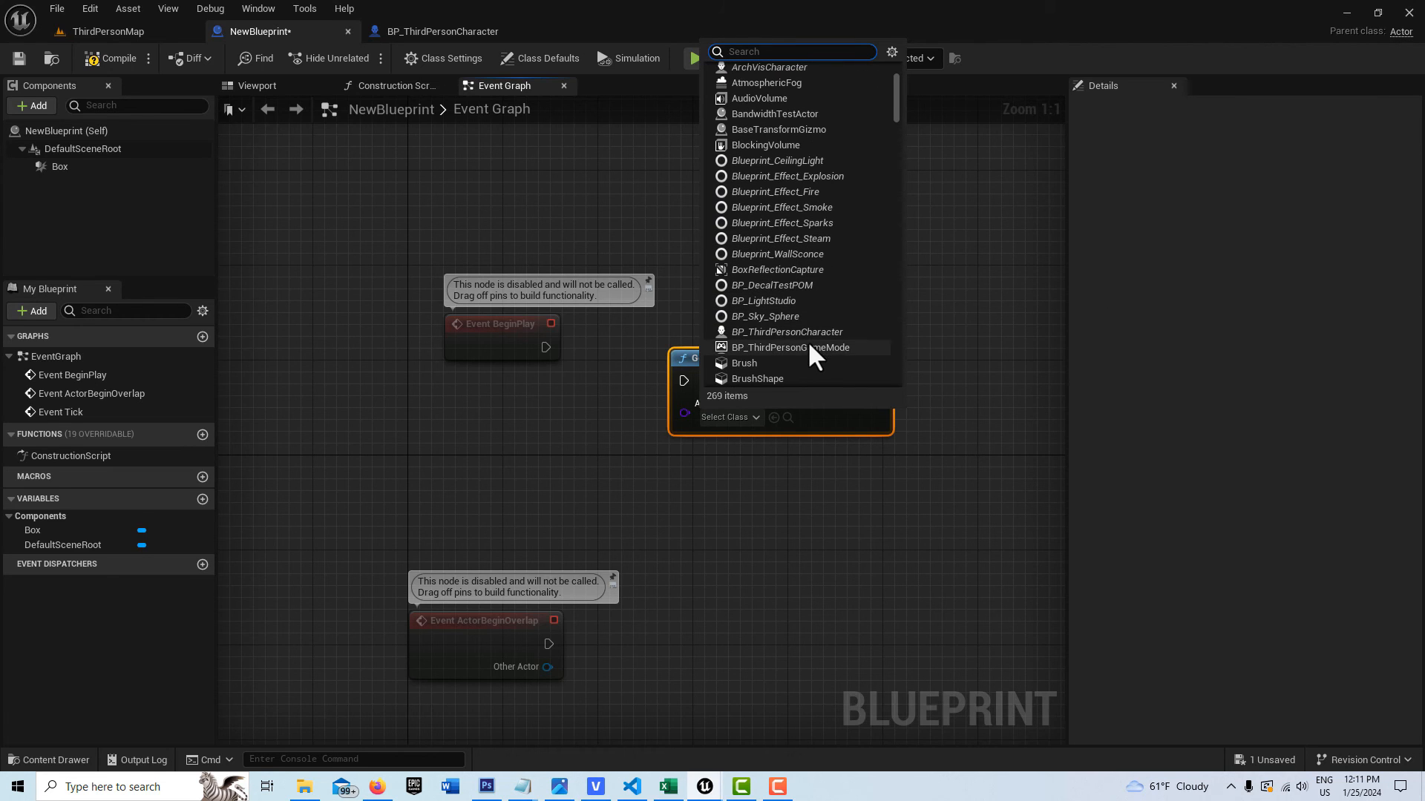
click(787, 331)
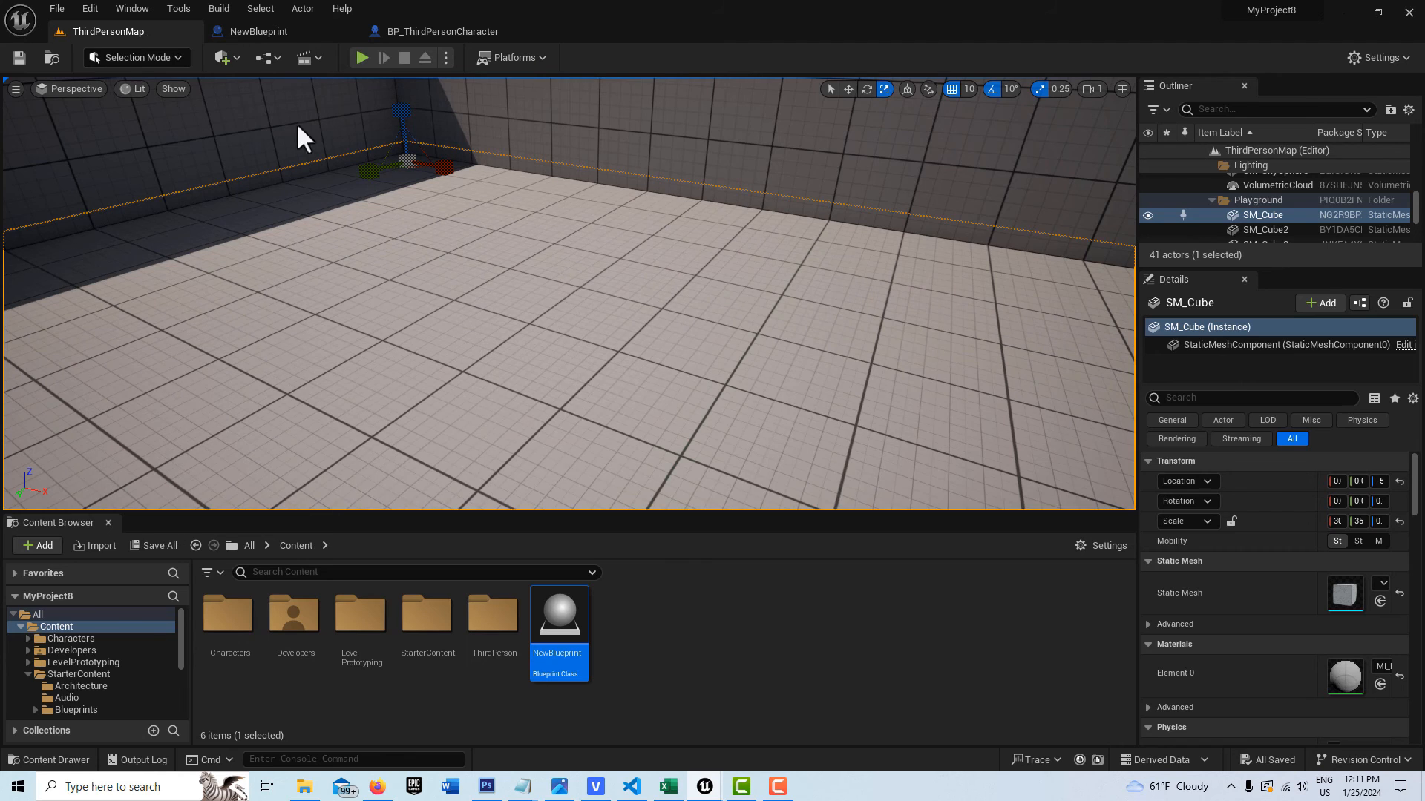
right_click(558, 613)
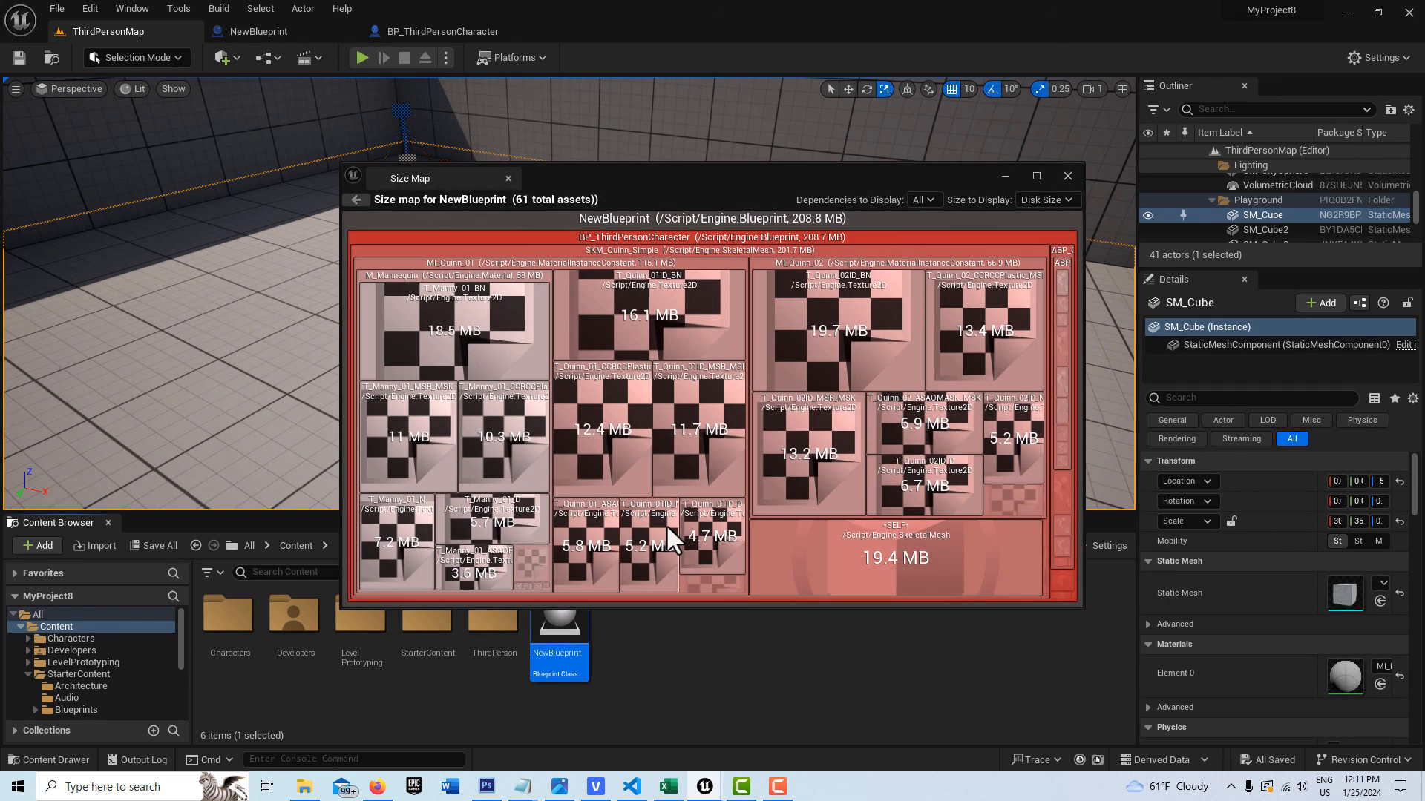
mouse_move(1077, 188)
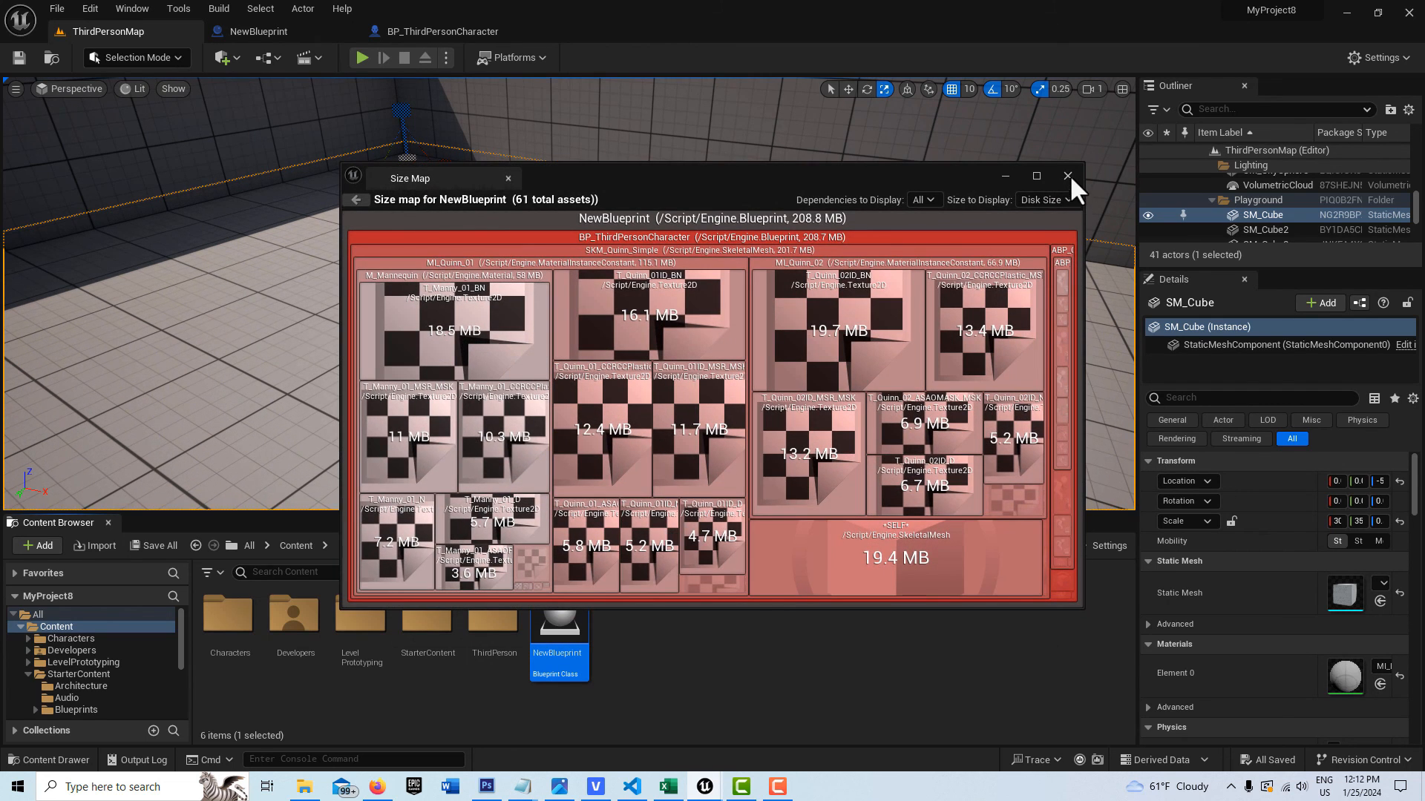
click(1068, 175)
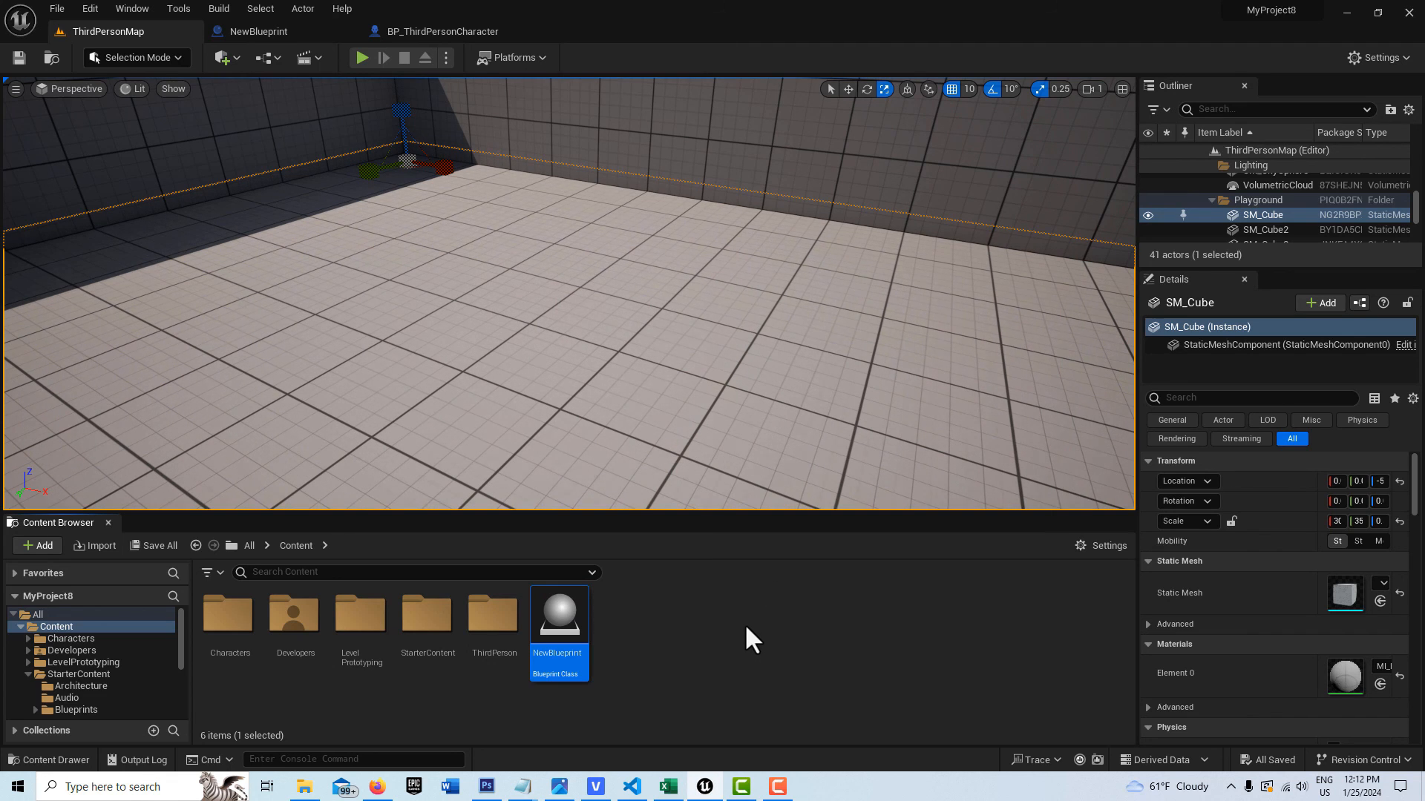